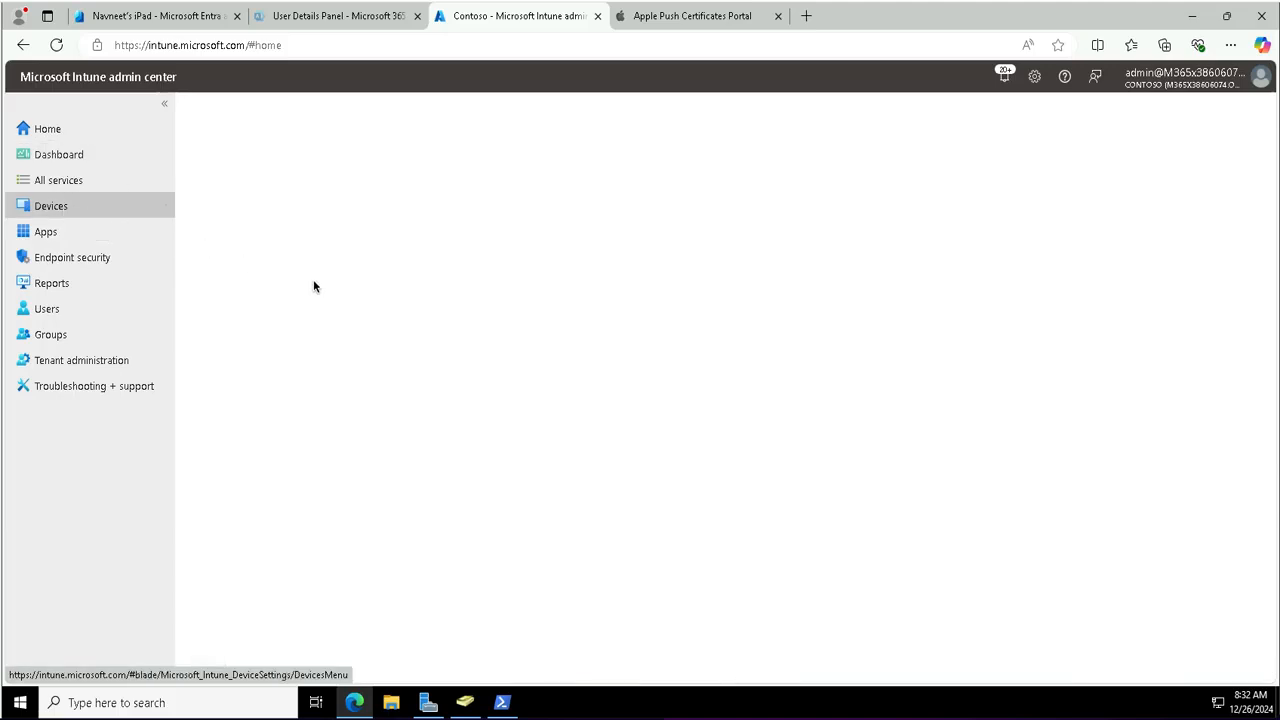
- Show the enrolled iOS/iPadOS devices list under Devices > By platform
click(48, 204)
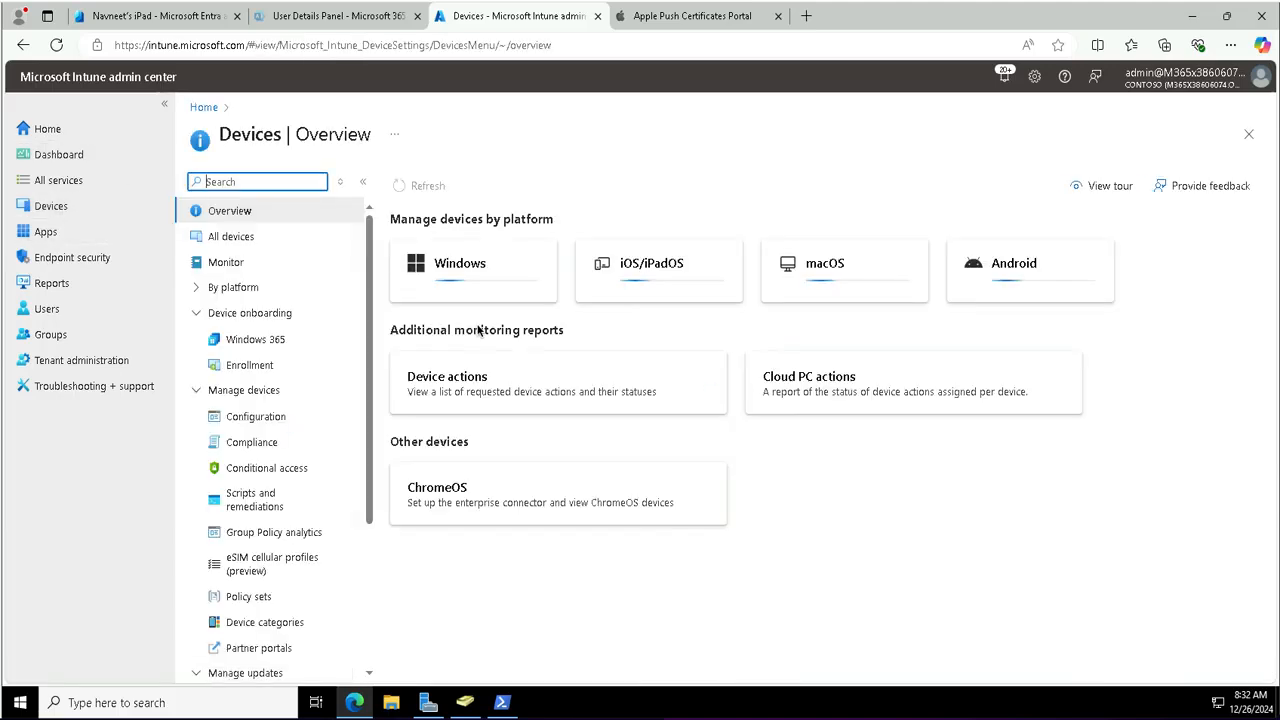
click(400, 184)
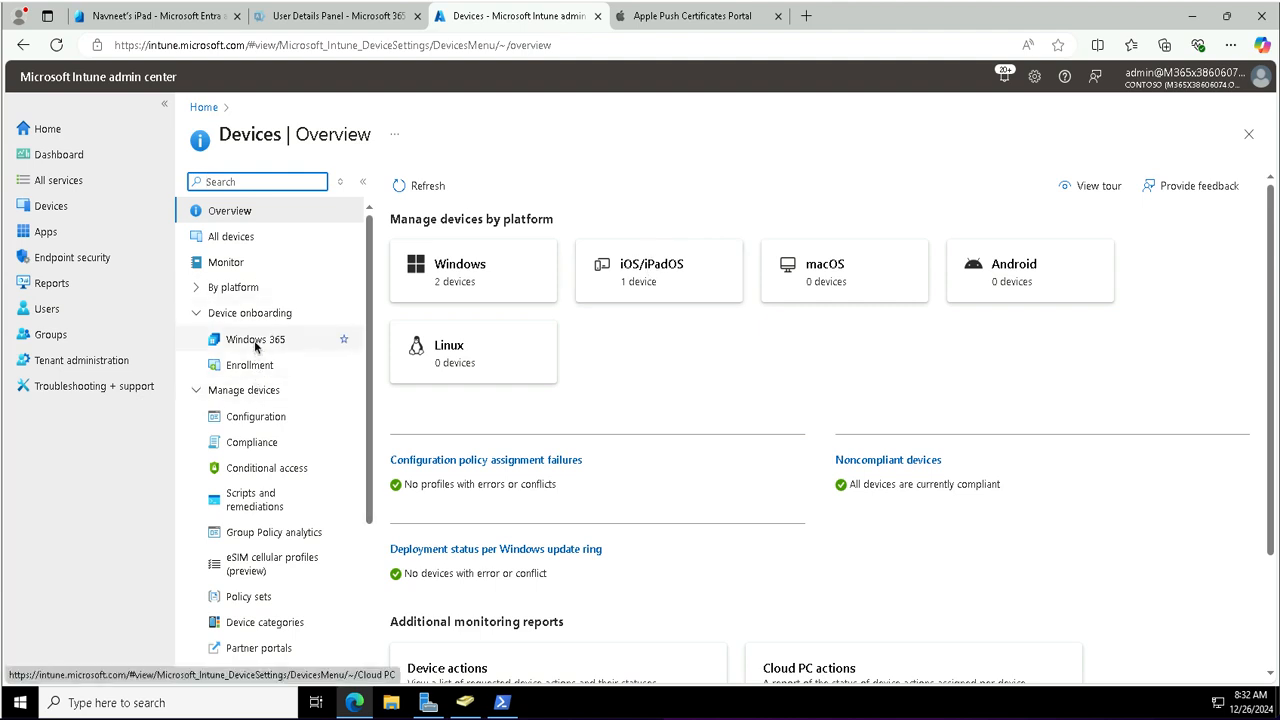
click(232, 288)
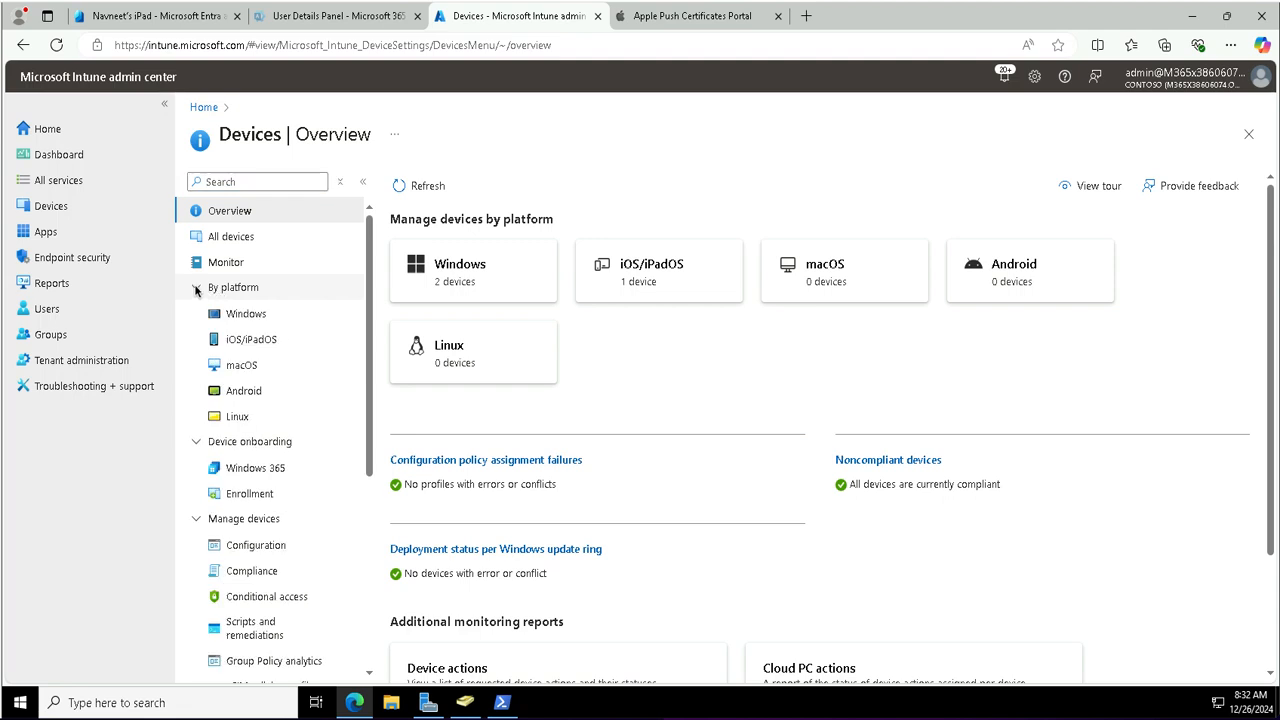
click(252, 340)
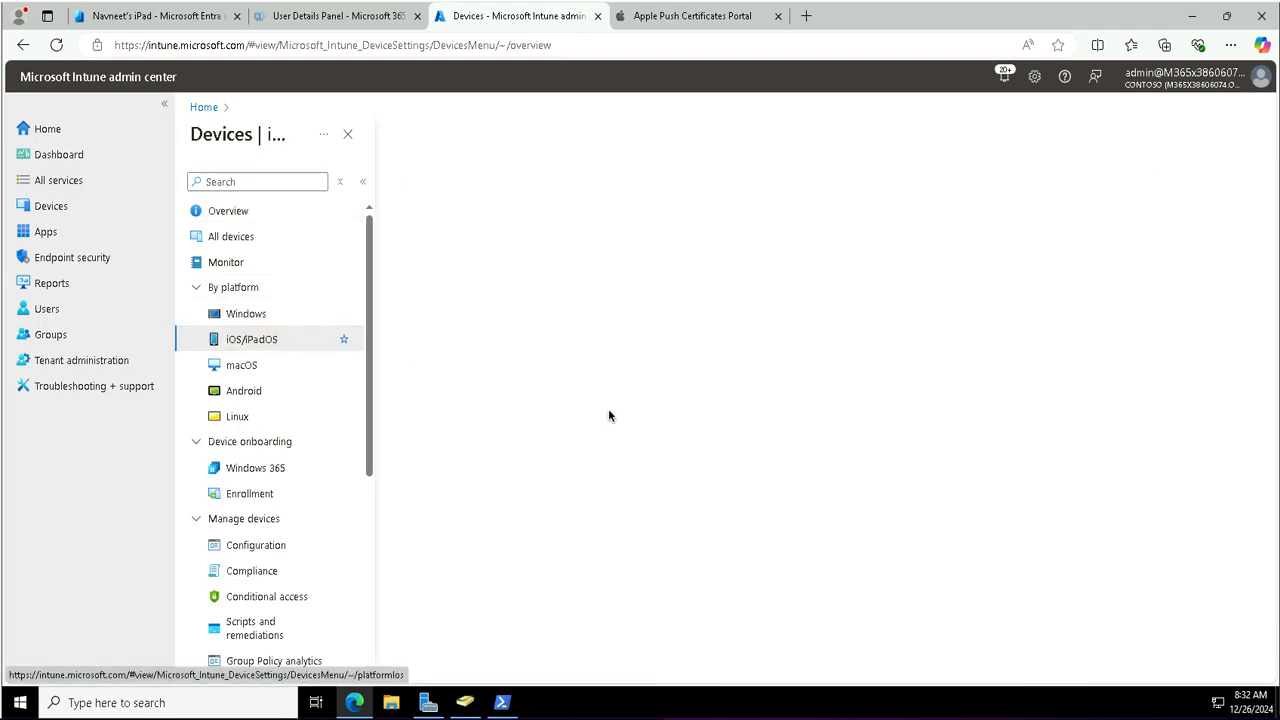
click(252, 338)
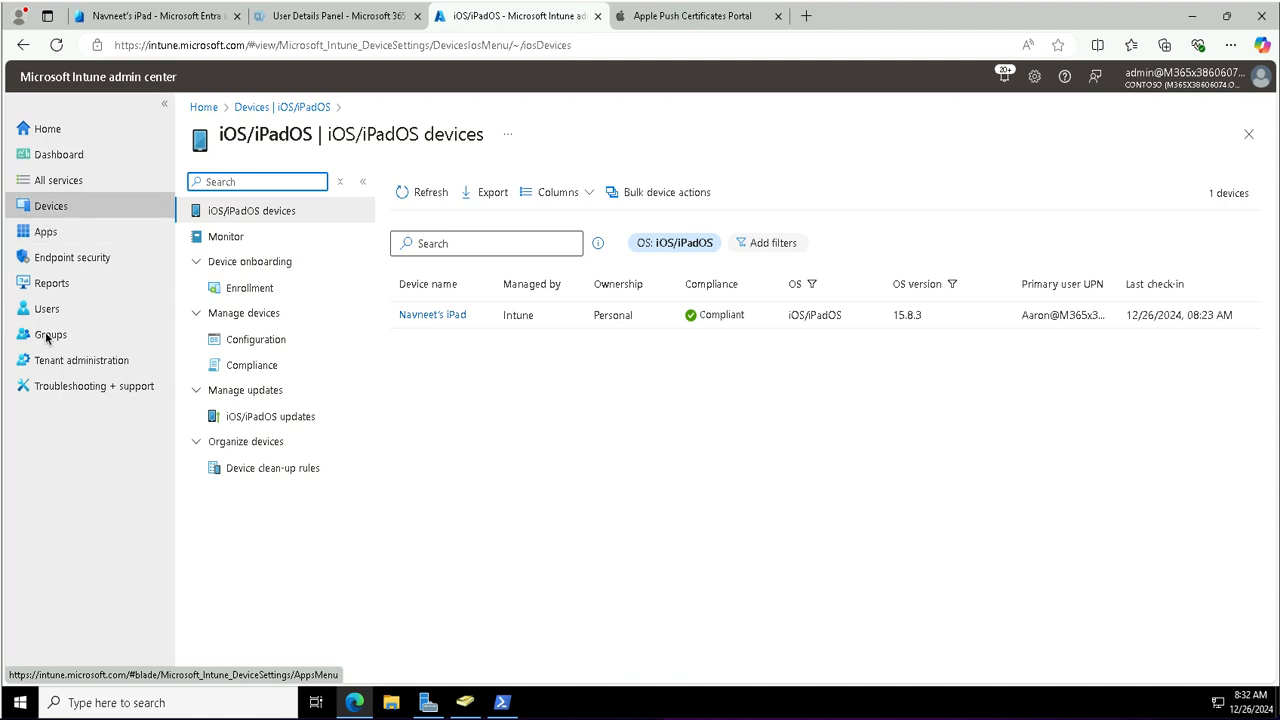
- Draft a new group named 'iOS_iPadOS Devices' described 'All iOS and iPadOS devices'
click(50, 334)
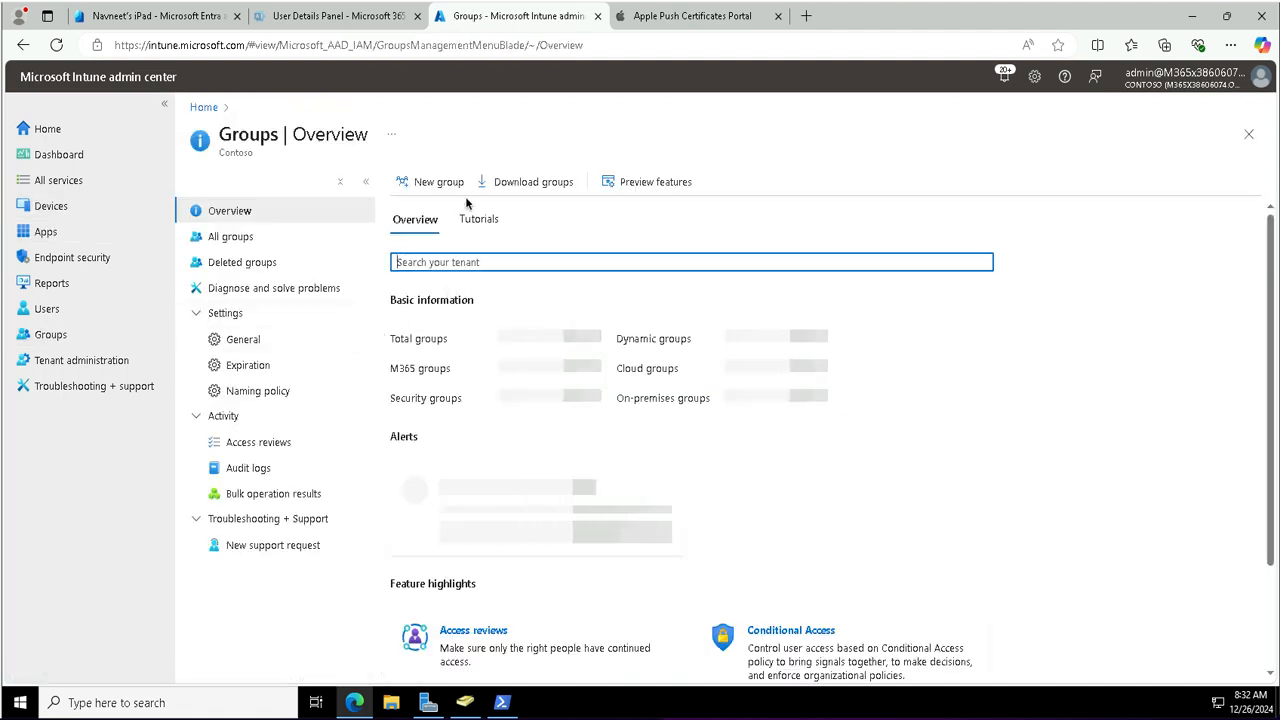
click(436, 180)
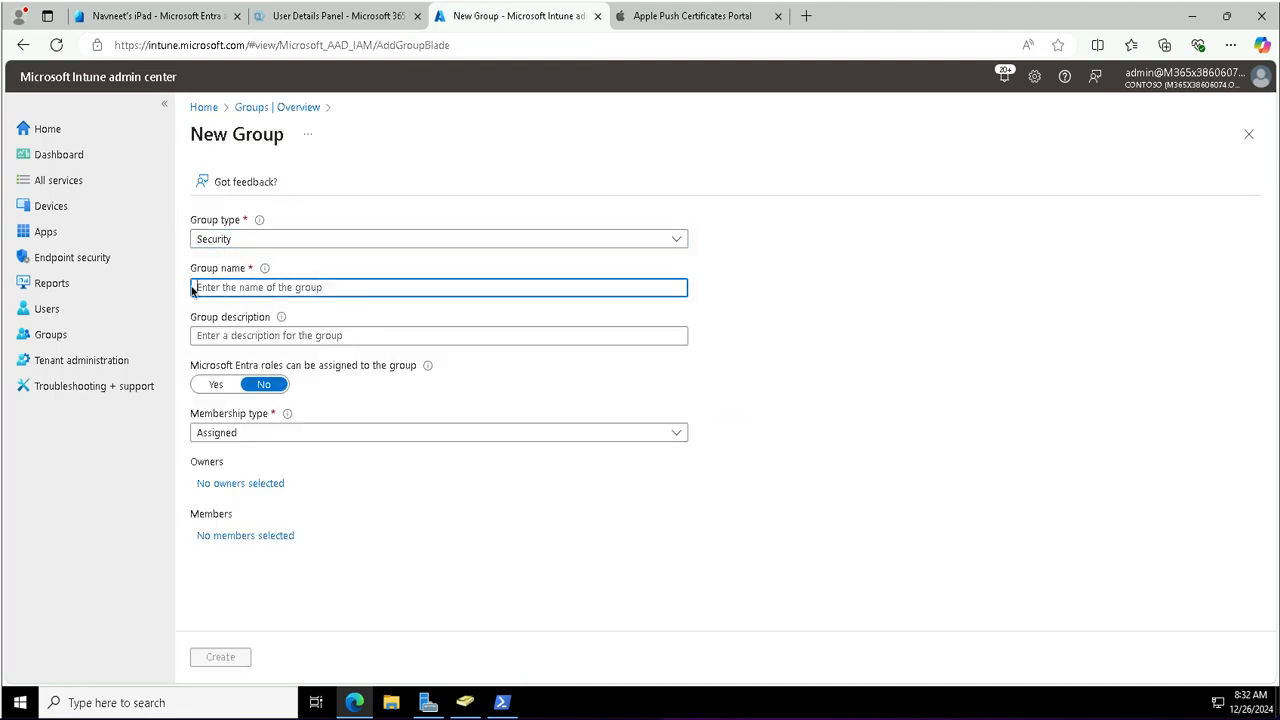
mouse_move(52, 282)
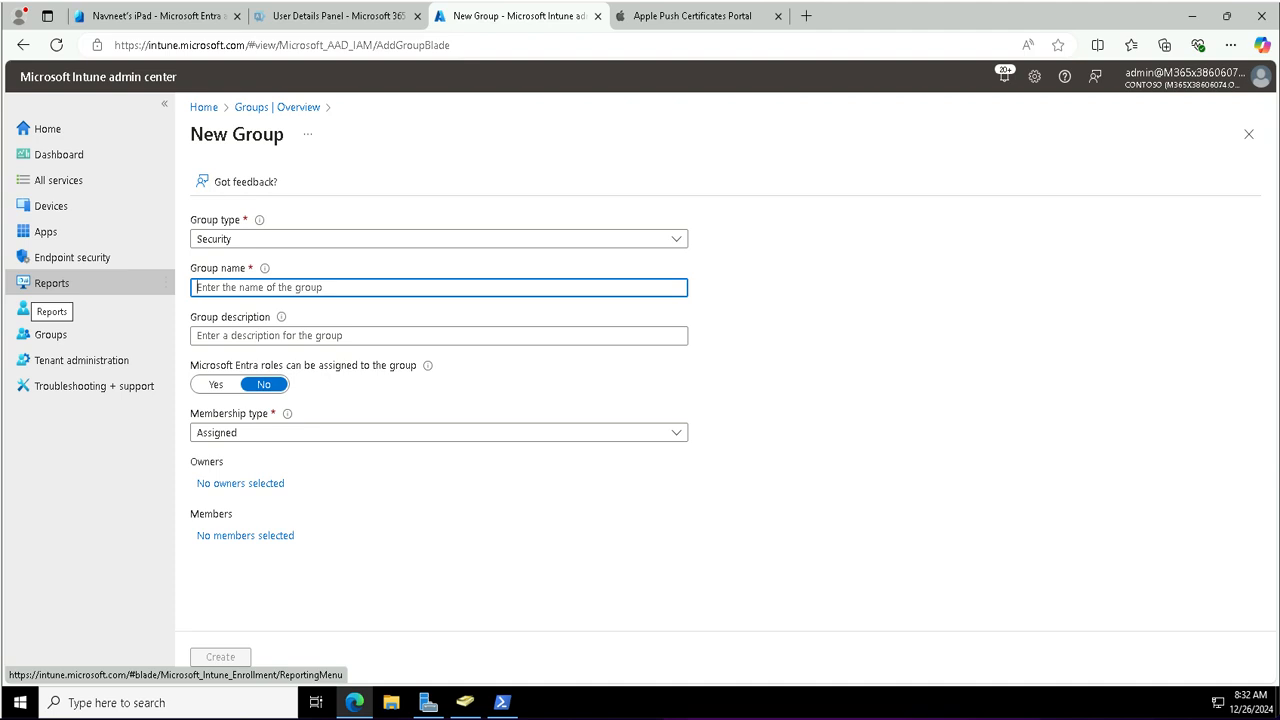
text(iOS_iPadOS Devices)
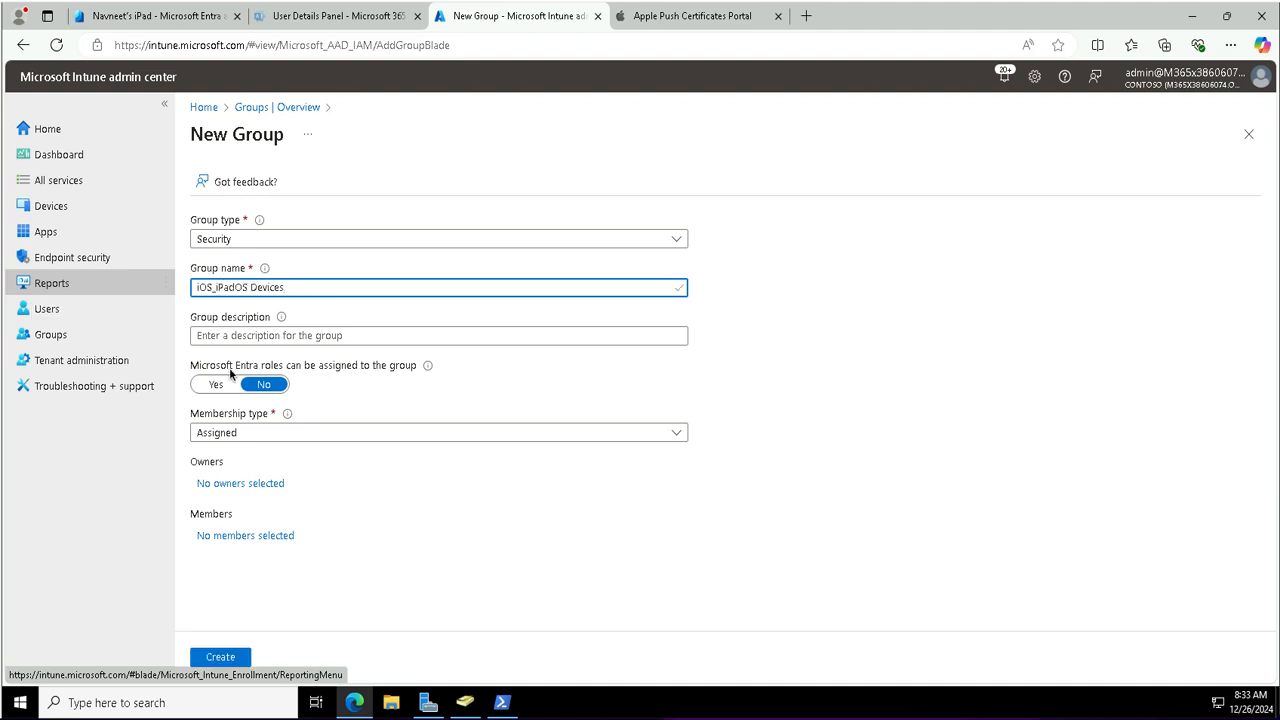
click(438, 336)
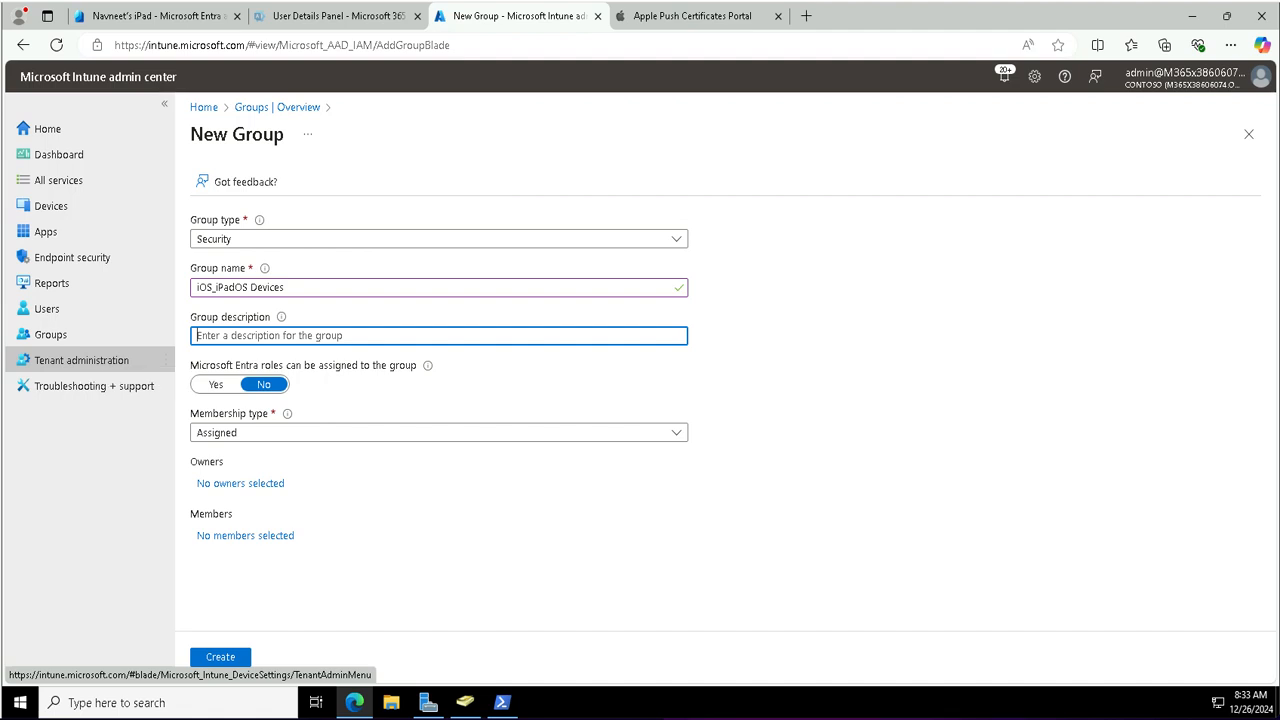
text(All iOS and iPadOS devices)
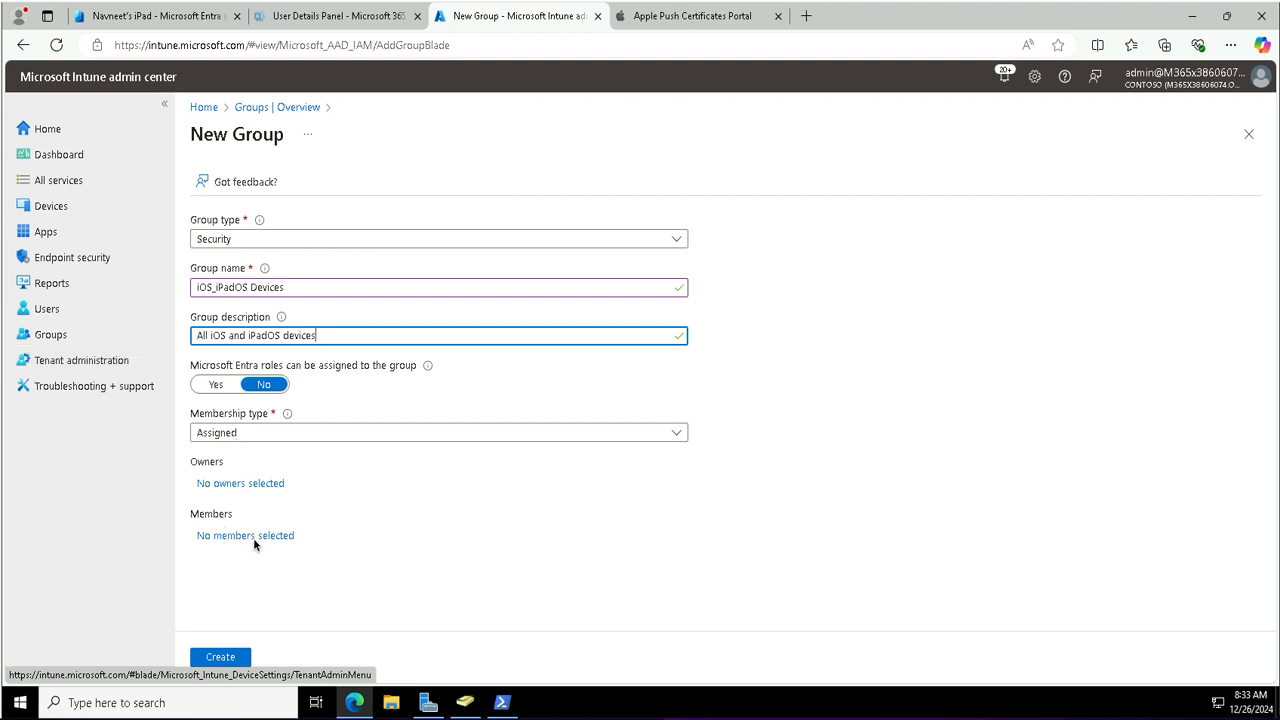
mouse_move(232, 540)
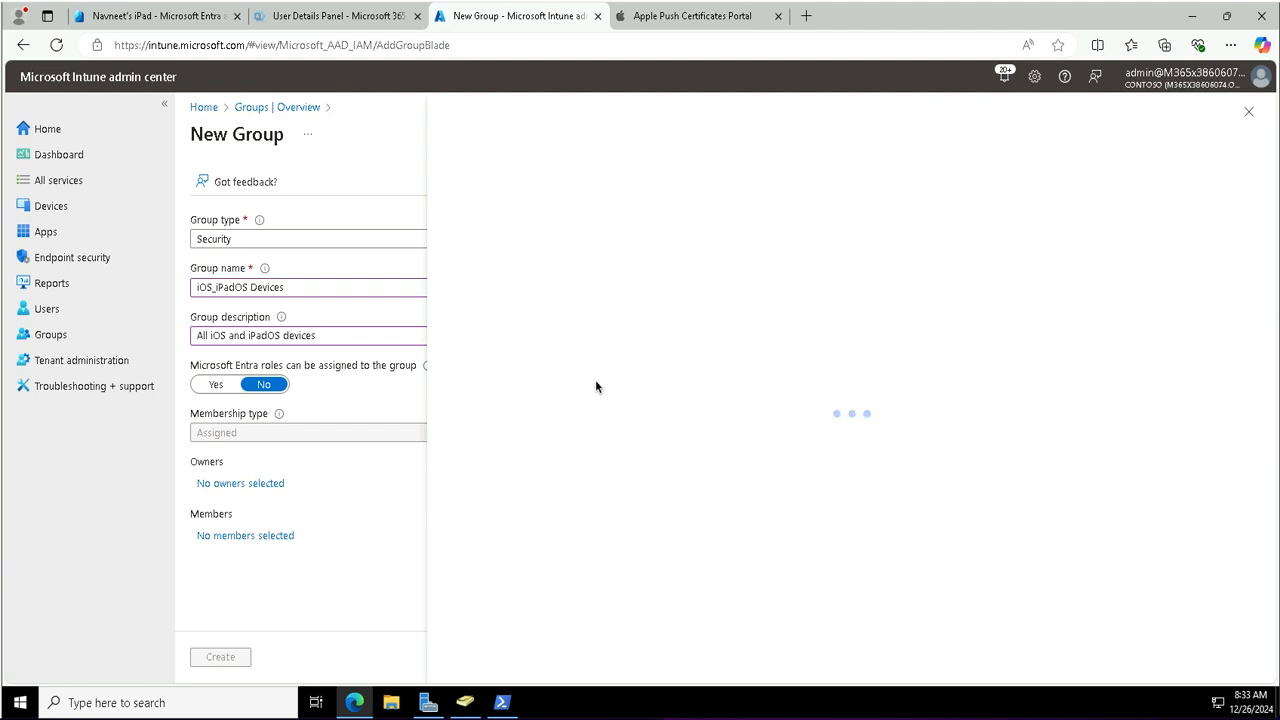
click(244, 536)
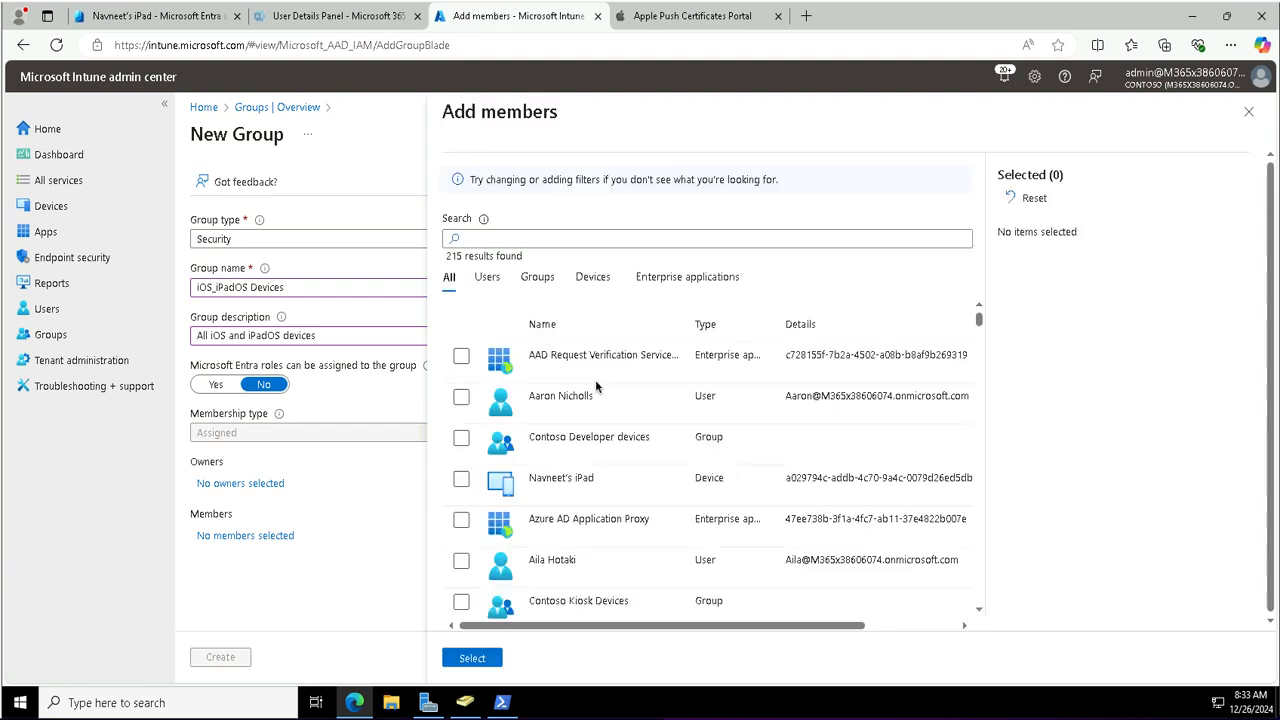
mouse_move(556, 292)
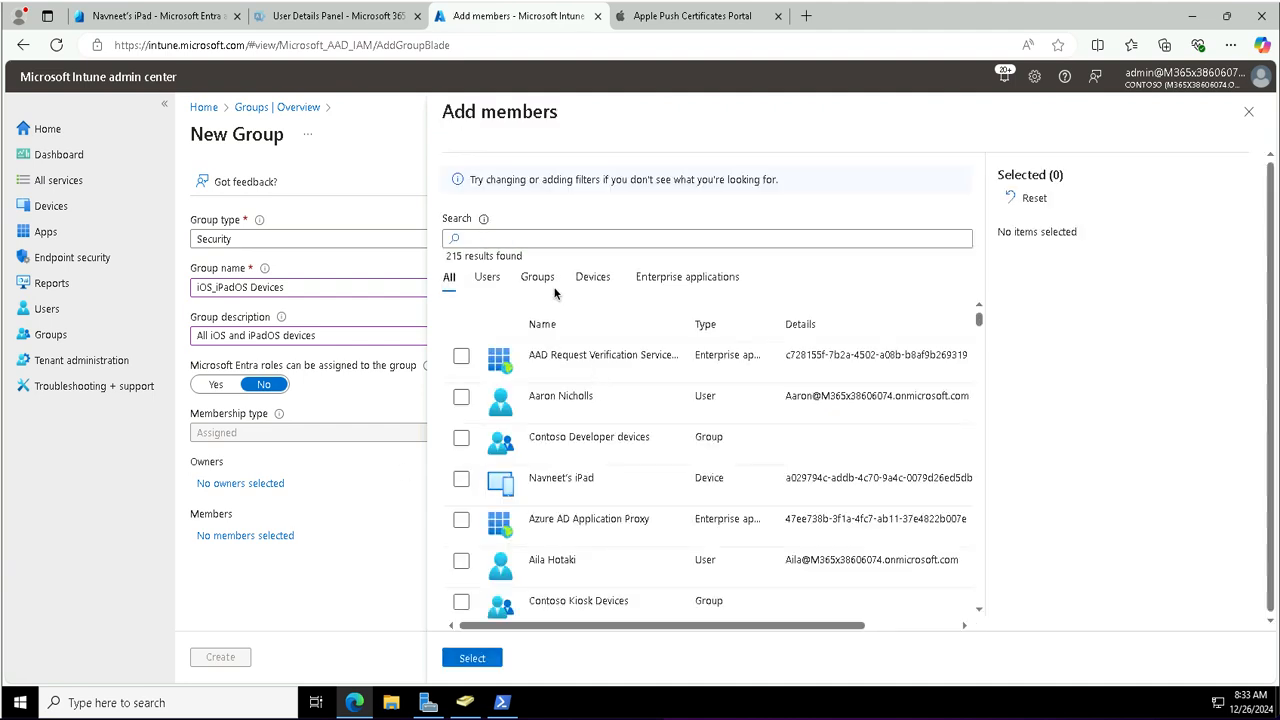
click(708, 238)
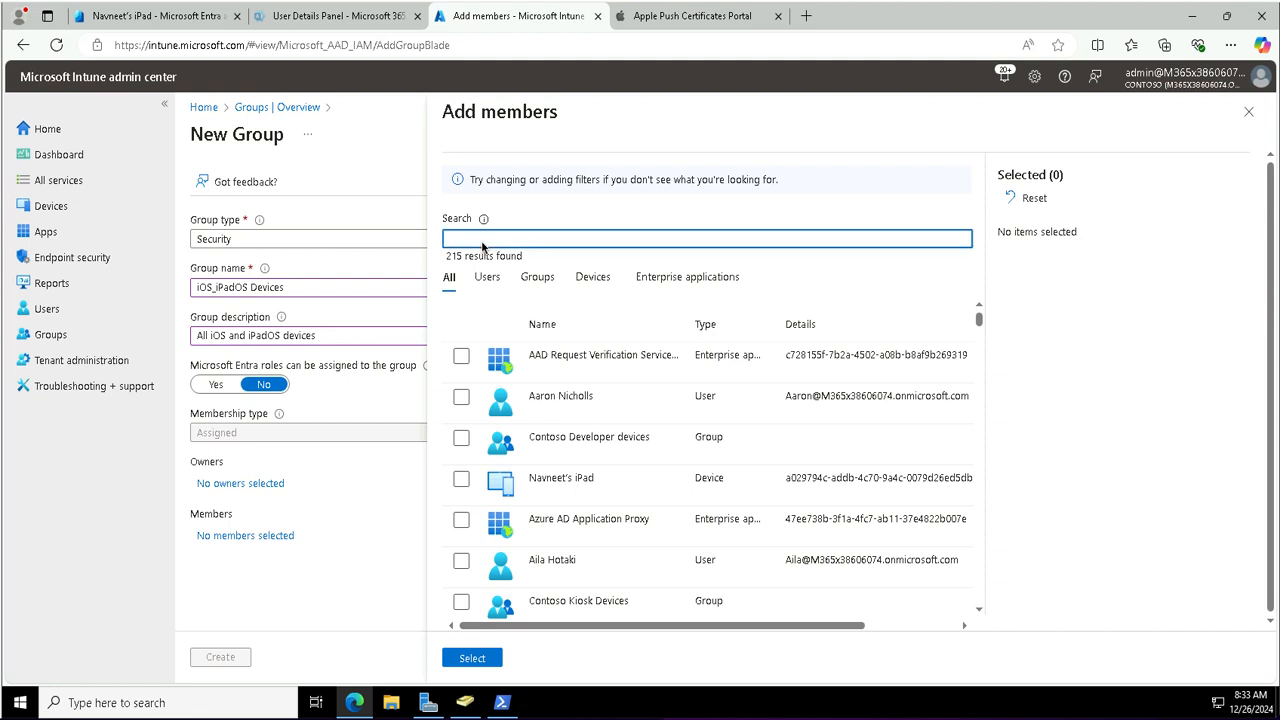
text(navneet)
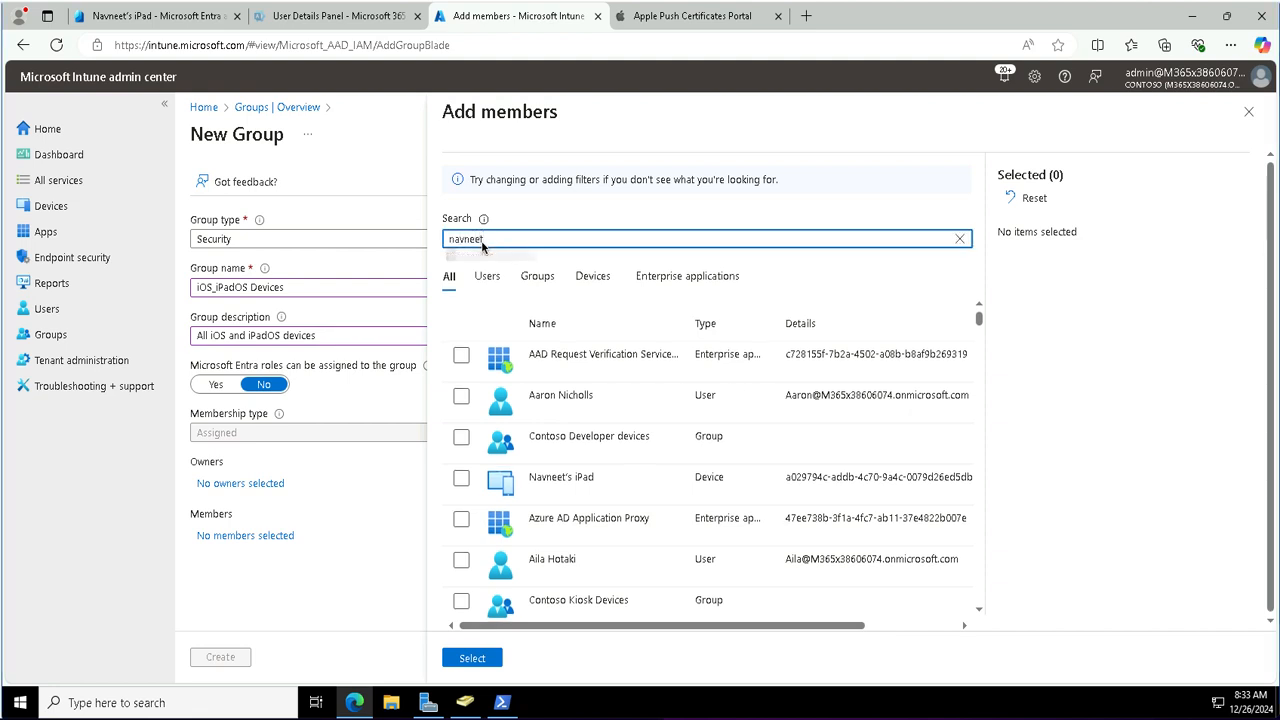
text(navneet)
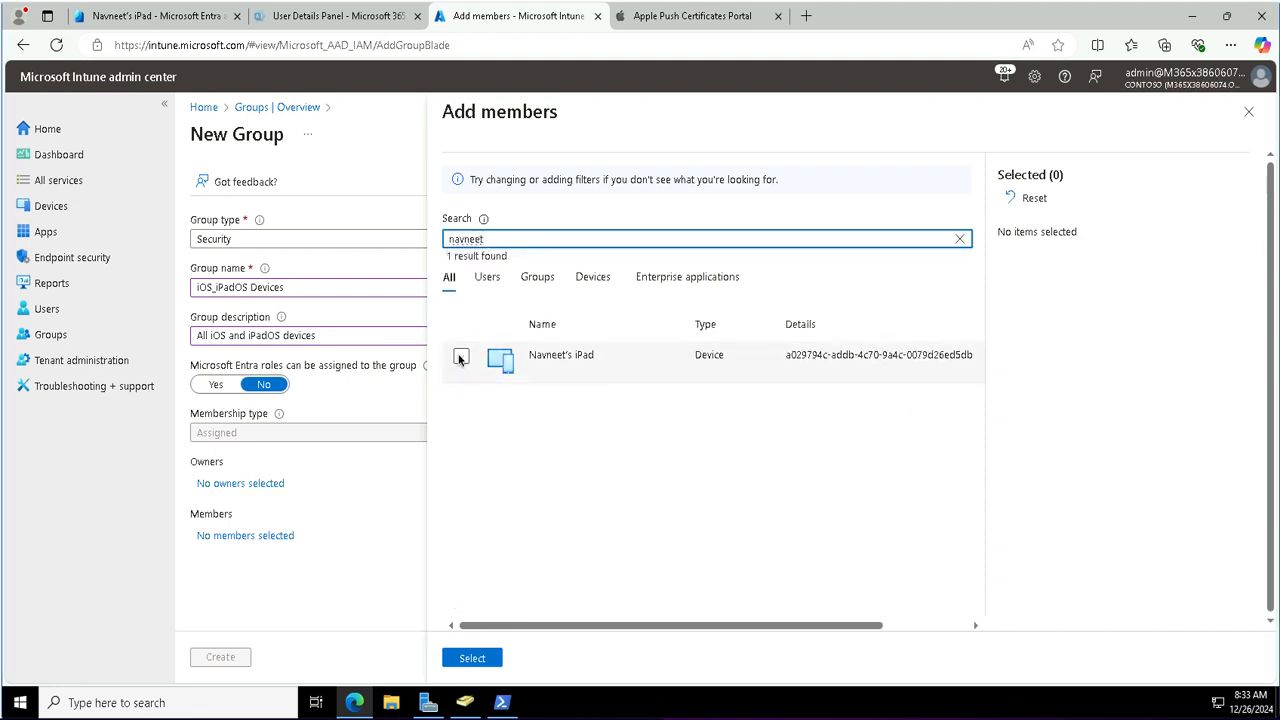
click(460, 356)
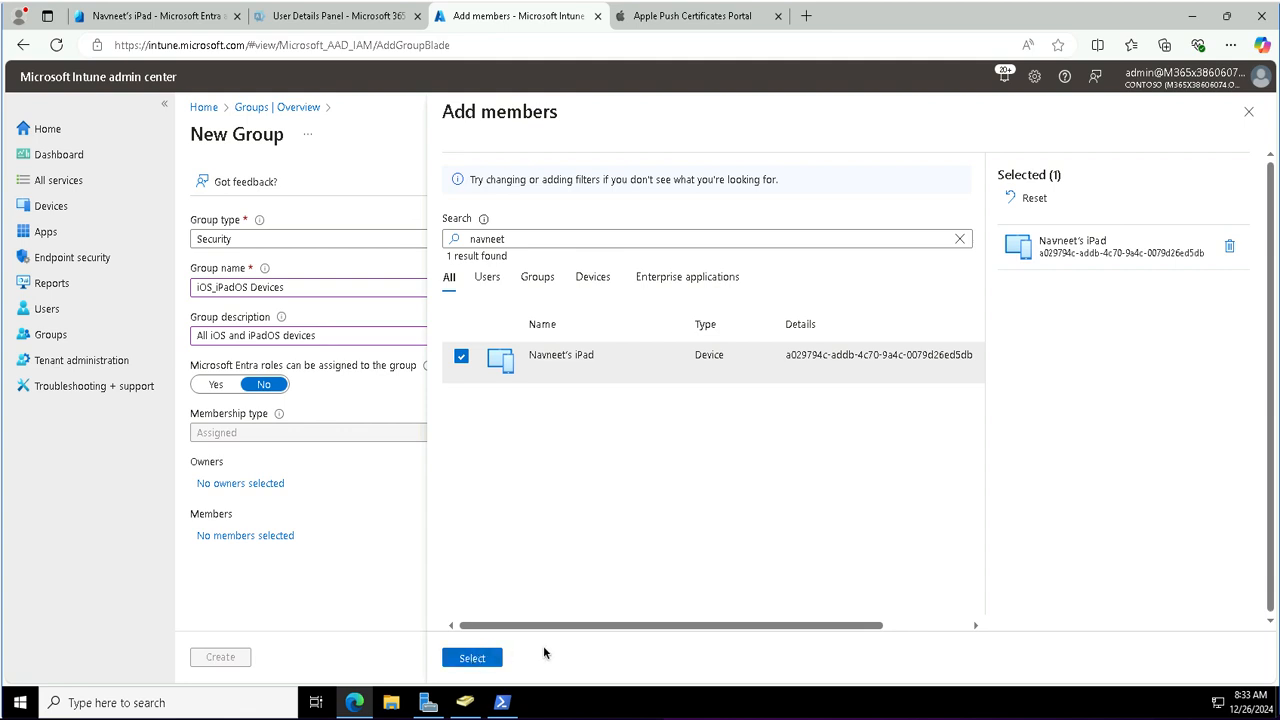
- Confirm the iPad member and create the iOS_iPadOS Devices group
click(472, 656)
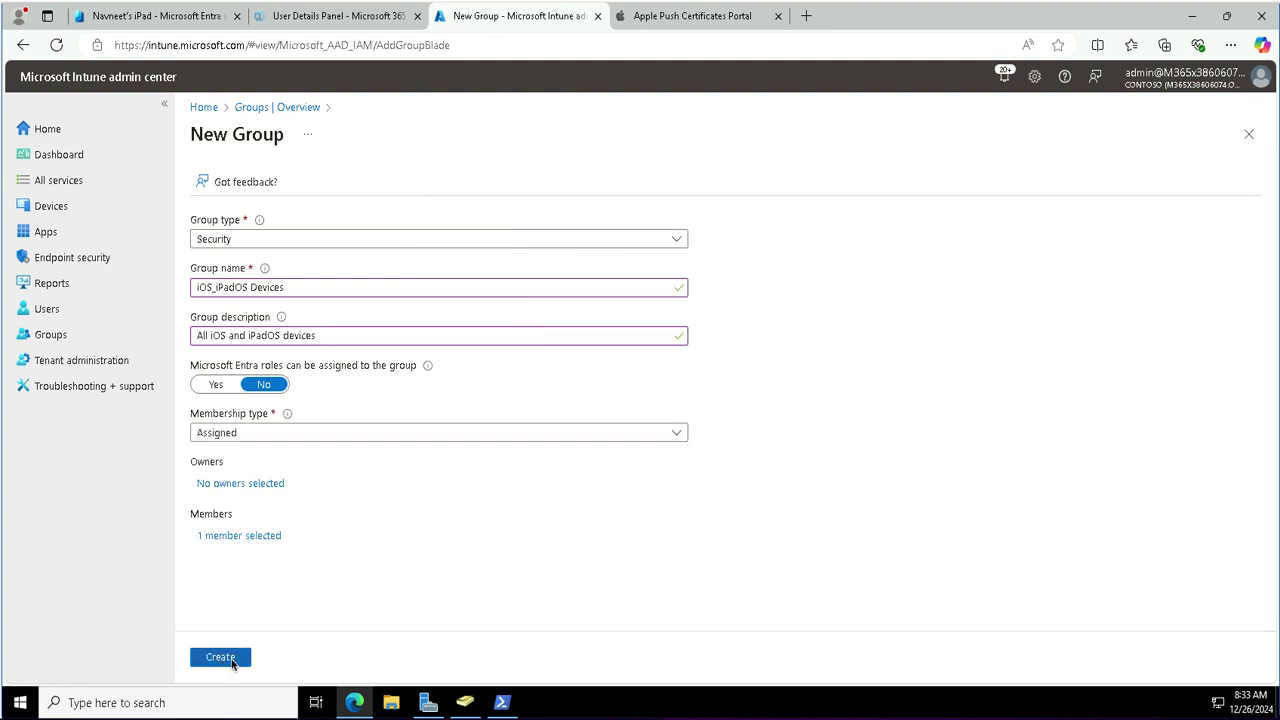
click(220, 656)
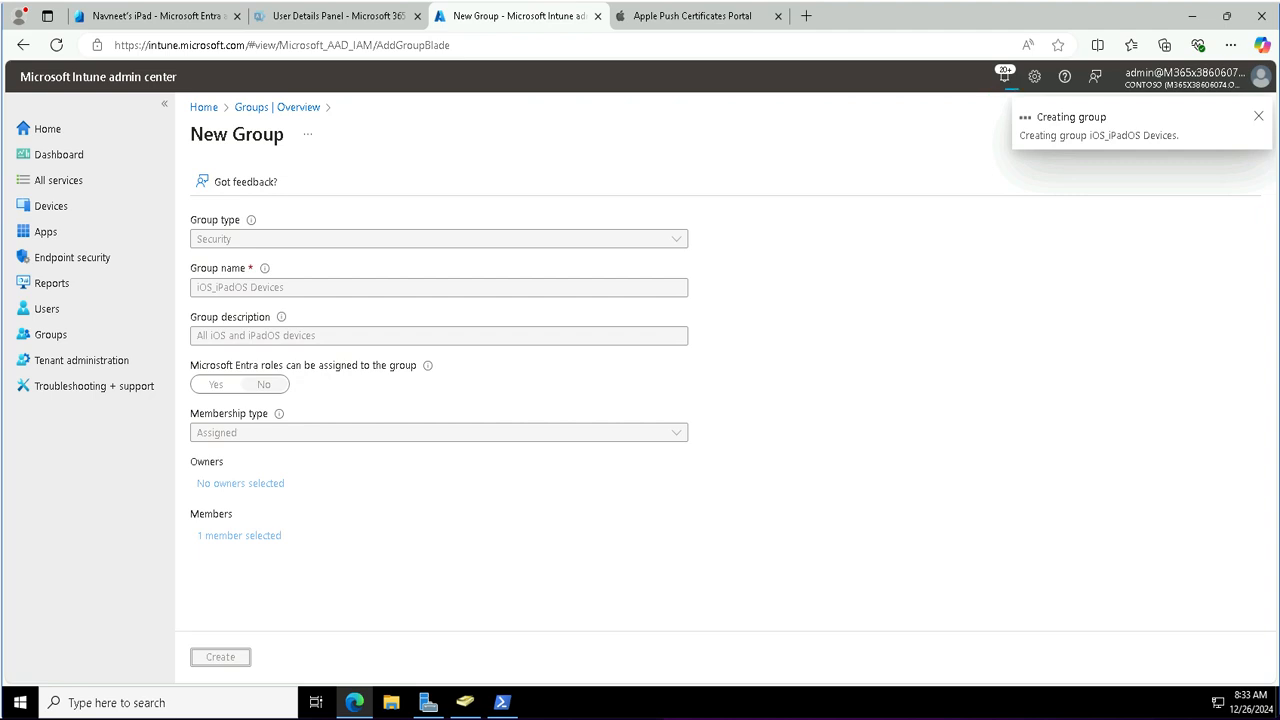
click(220, 656)
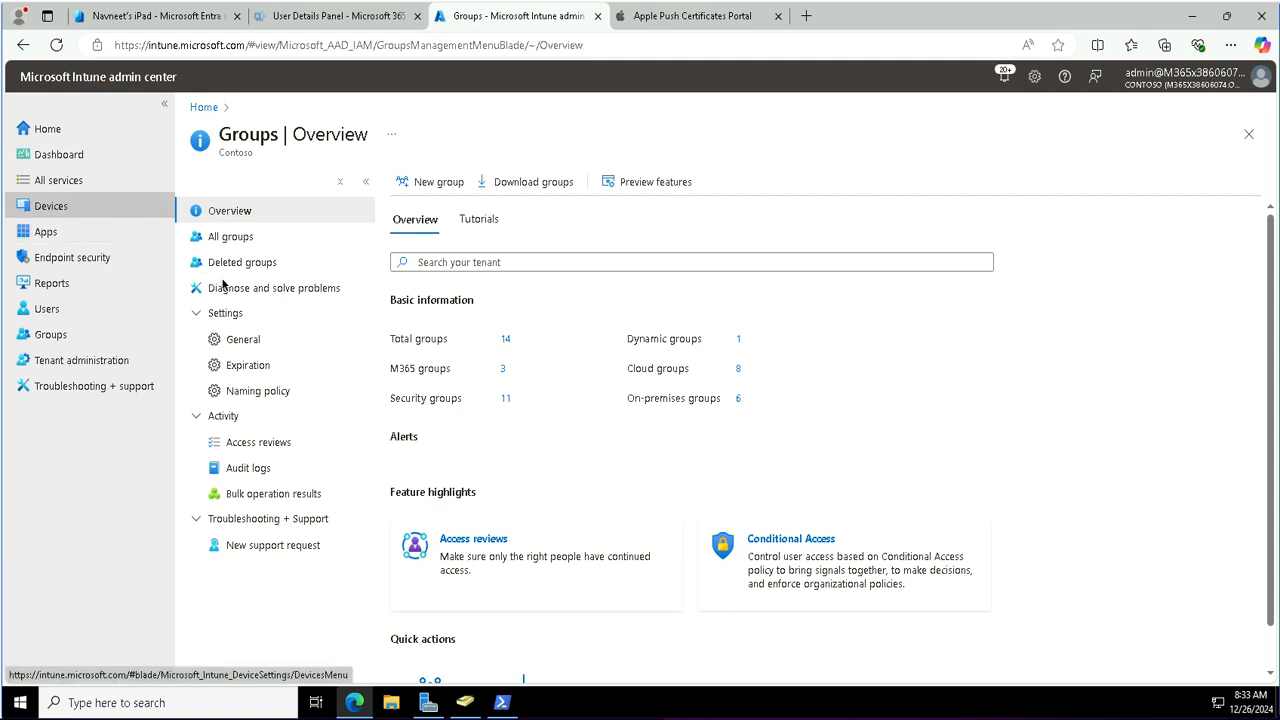
- Show the device configuration policies list under Devices > Configuration
click(44, 204)
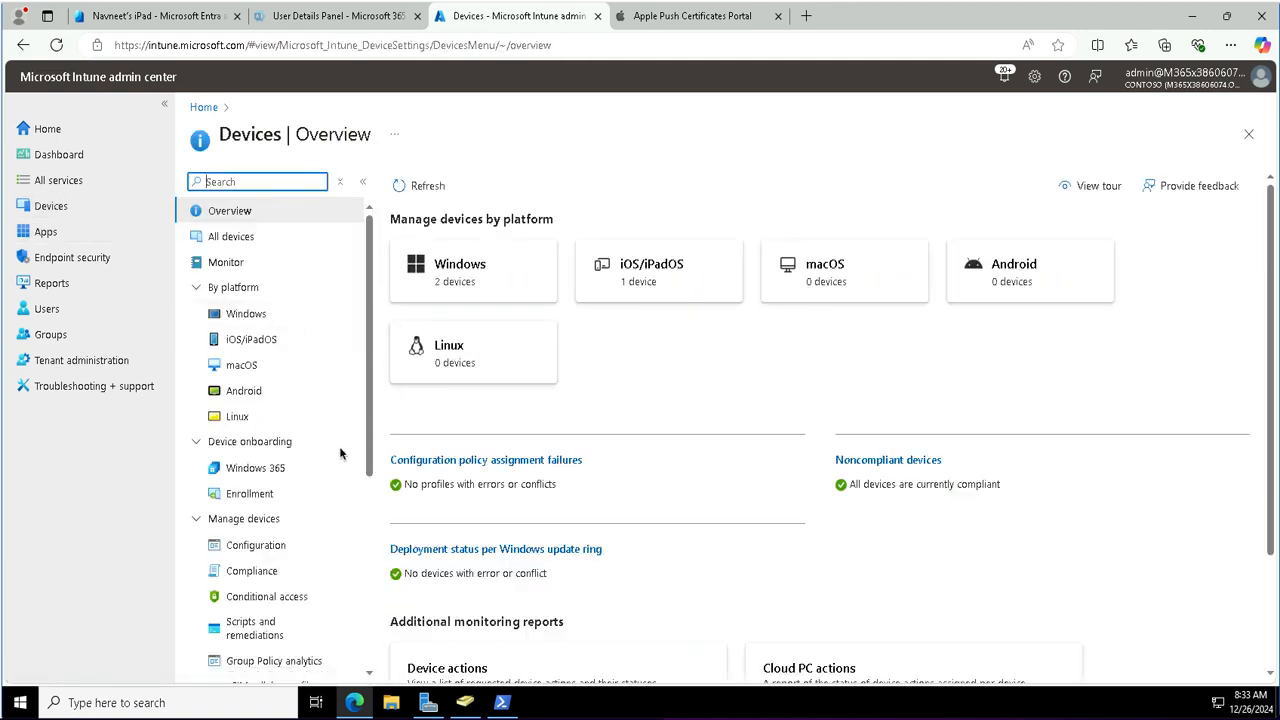
click(256, 544)
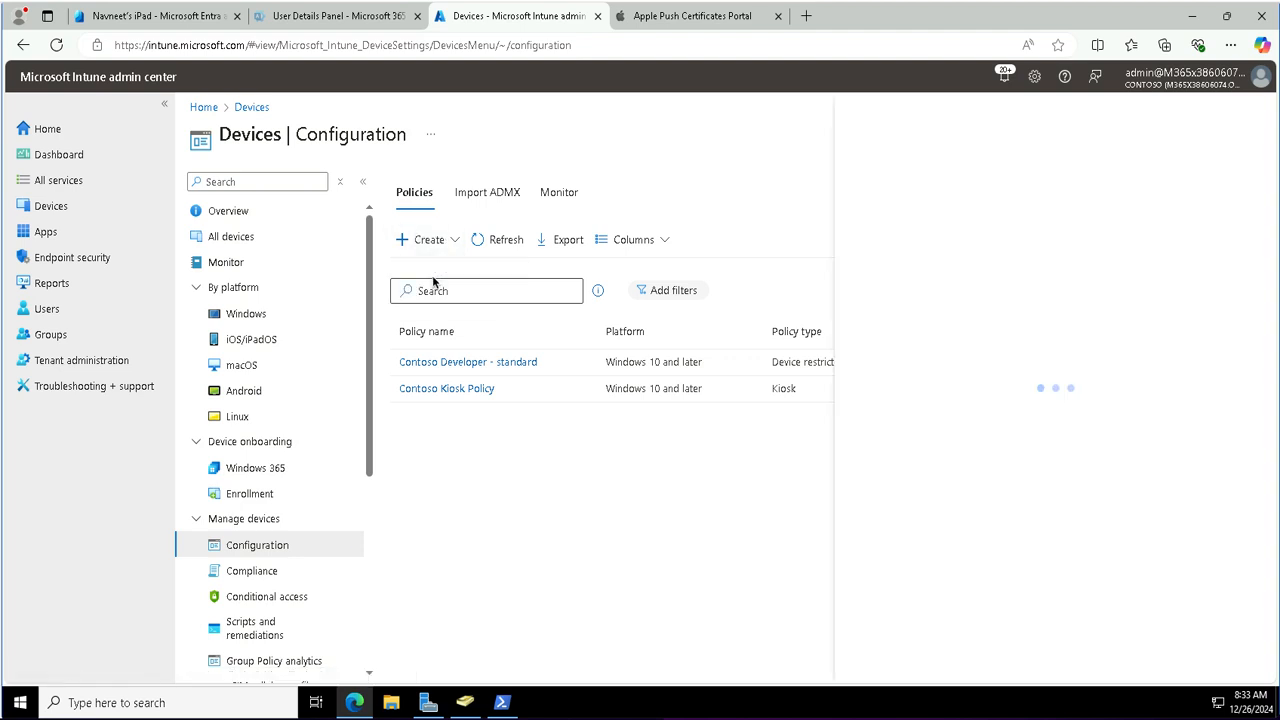
- Start a new iOS/iPadOS template-based profile and choose the Wi-Fi template
click(422, 240)
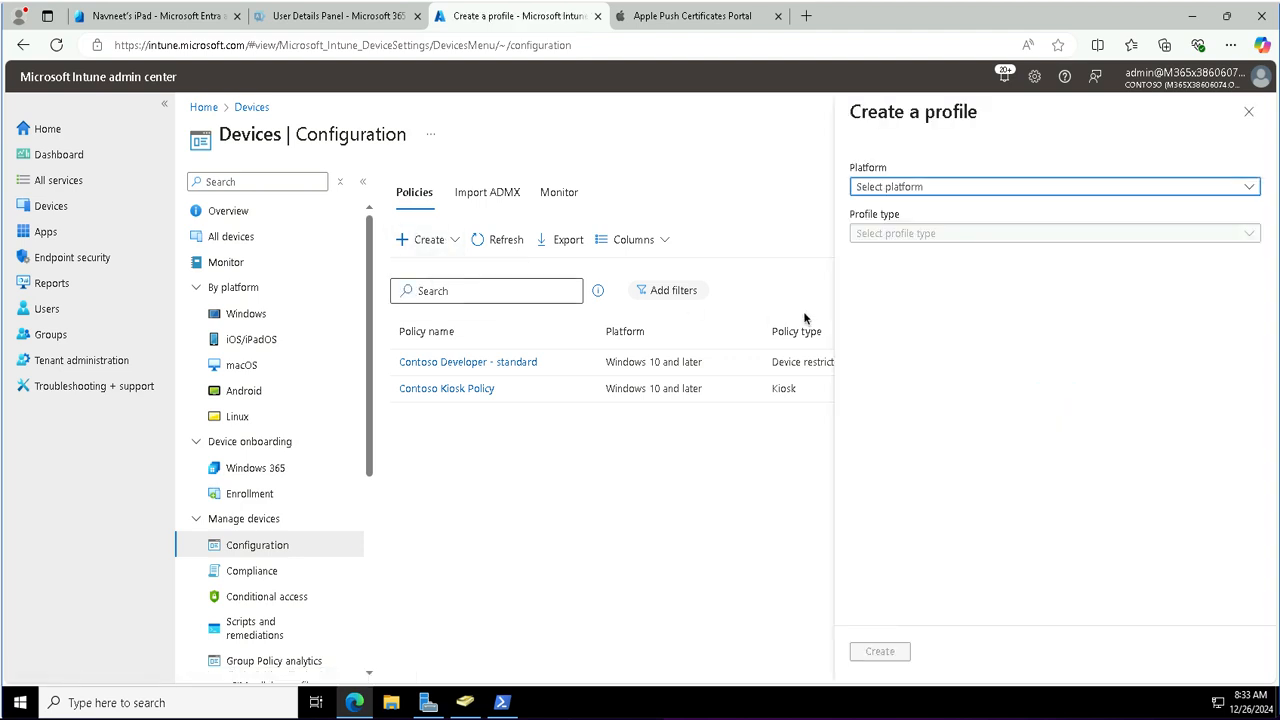
click(1052, 186)
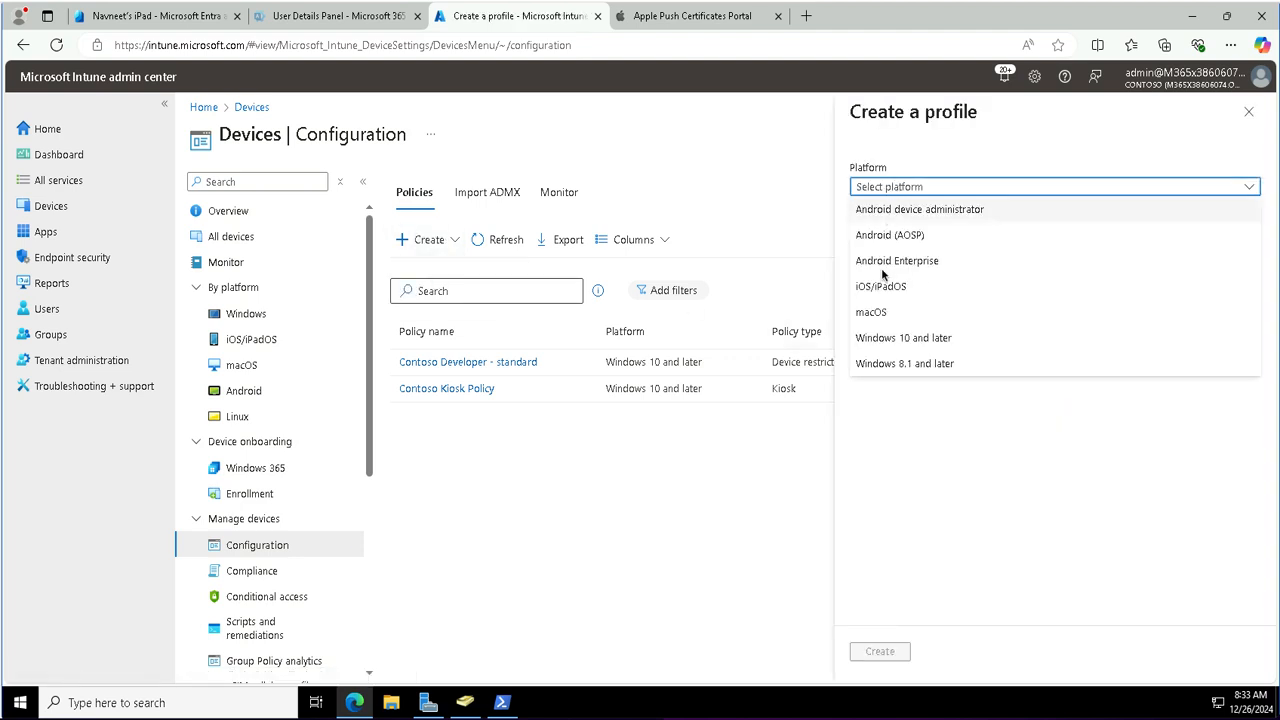
click(880, 286)
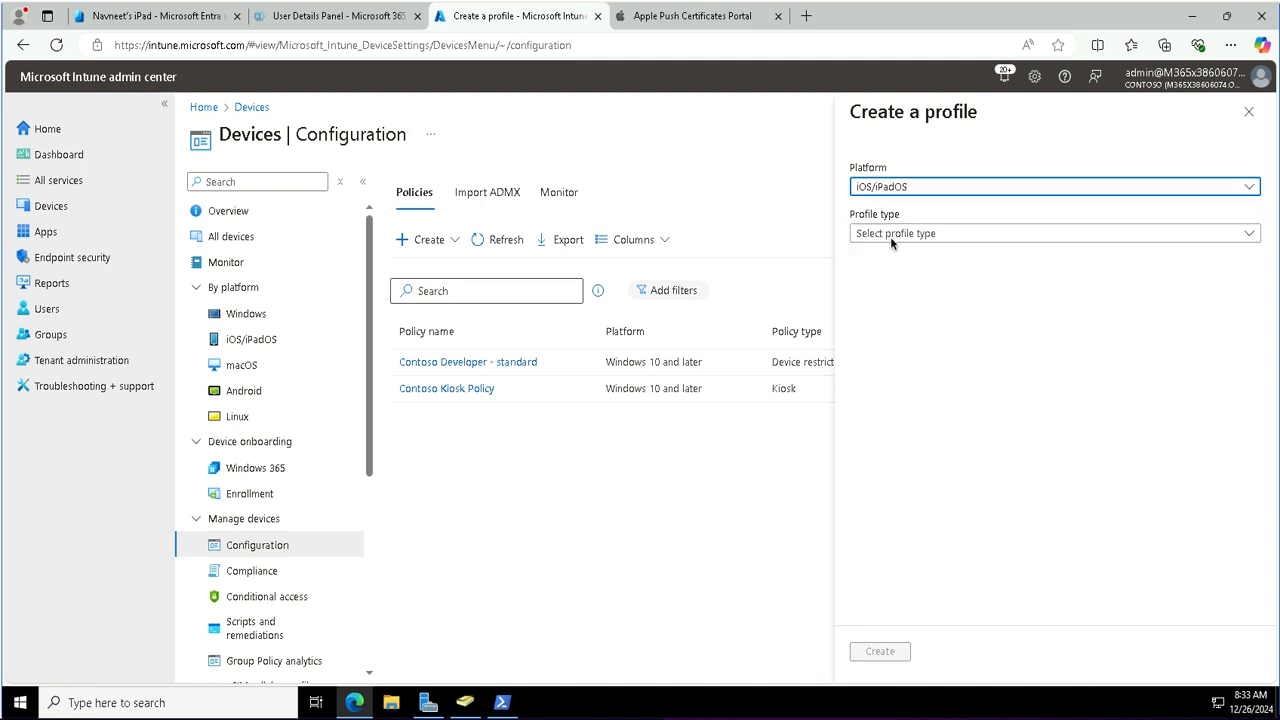
click(1052, 232)
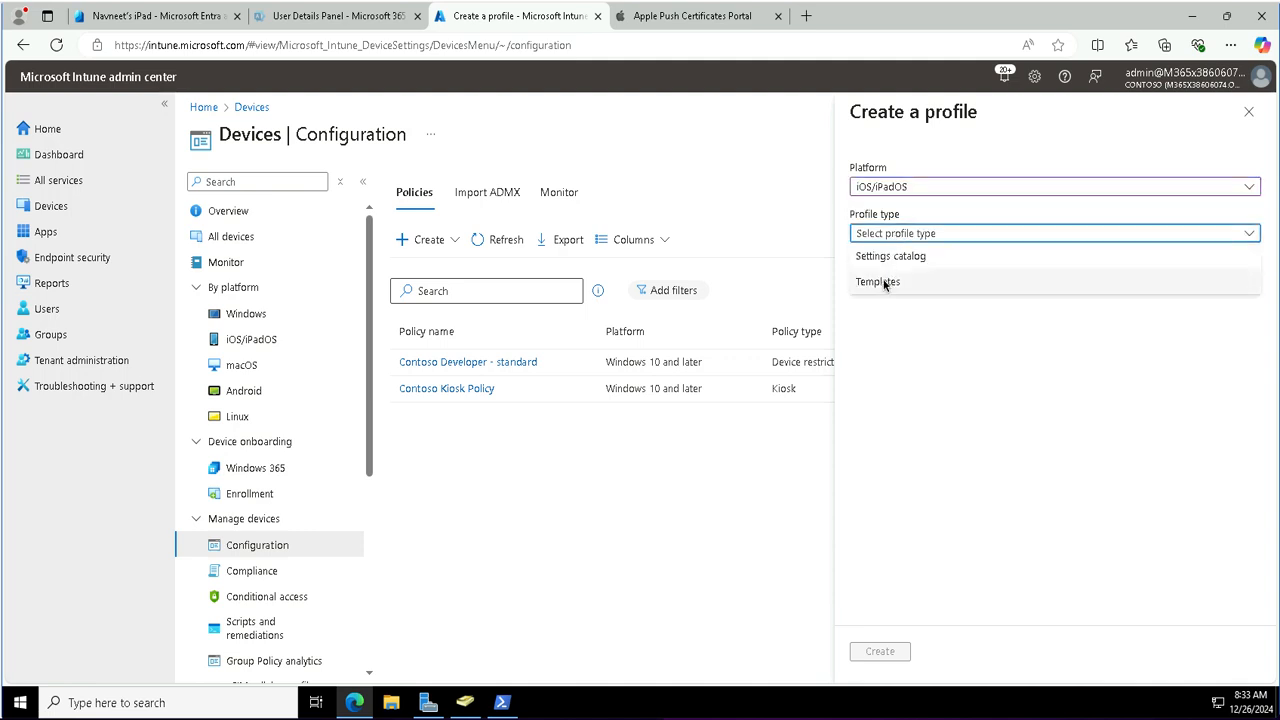
click(880, 280)
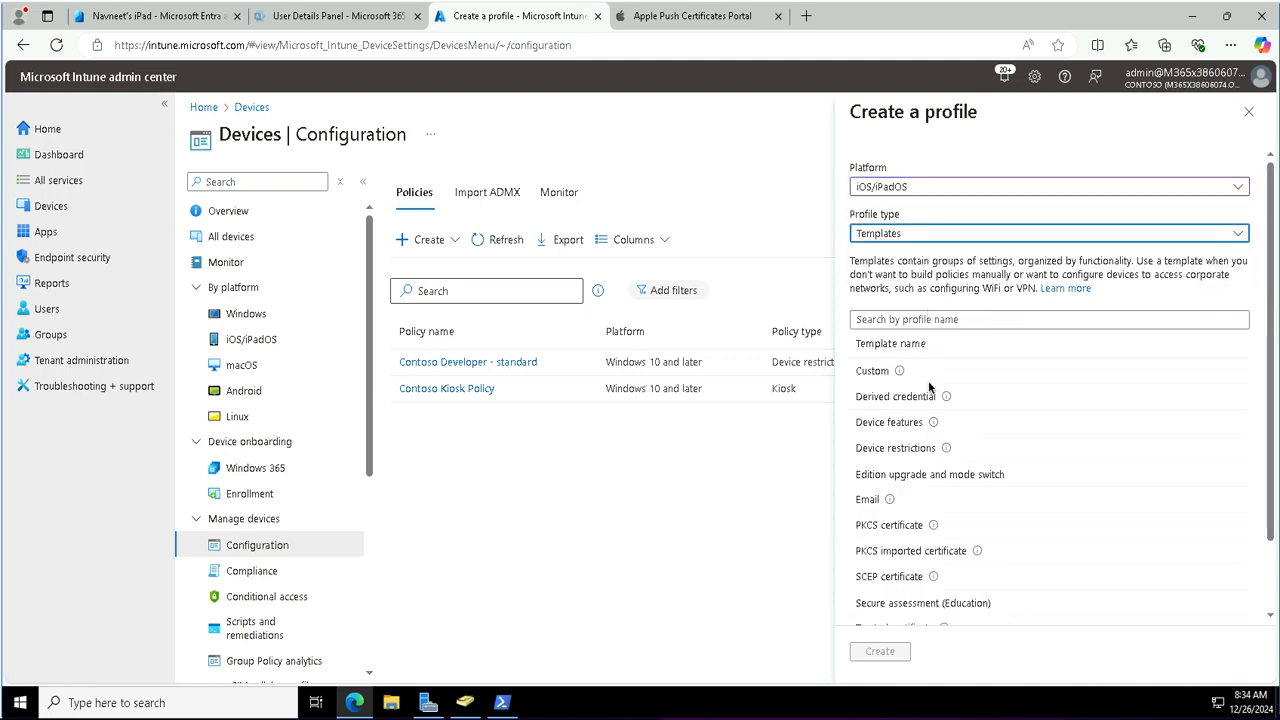
scroll(down, 3)
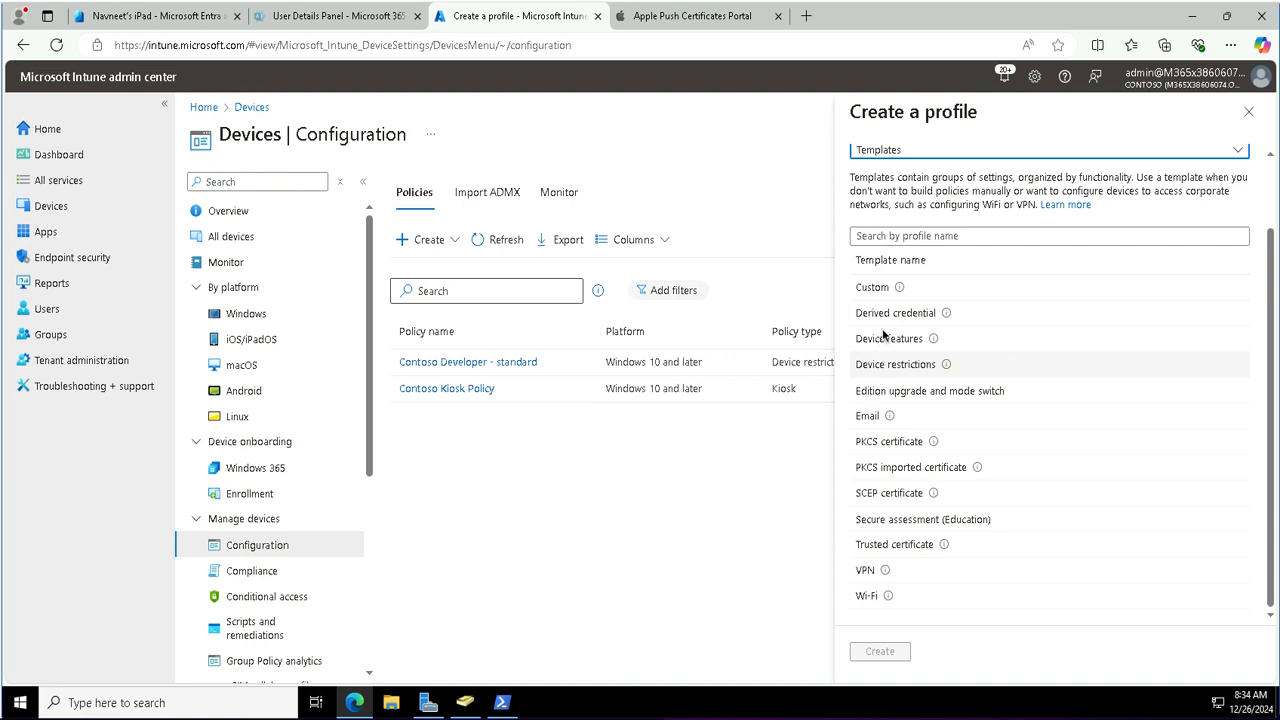
mouse_move(882, 512)
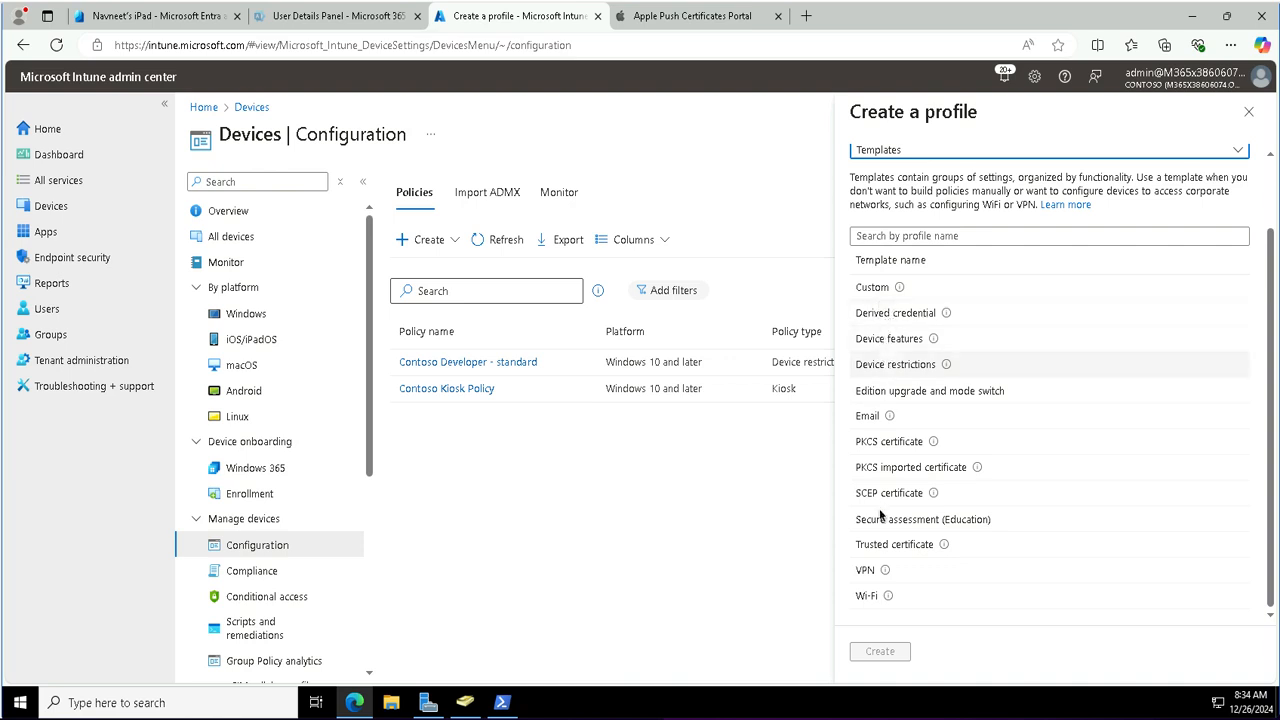
mouse_move(872, 604)
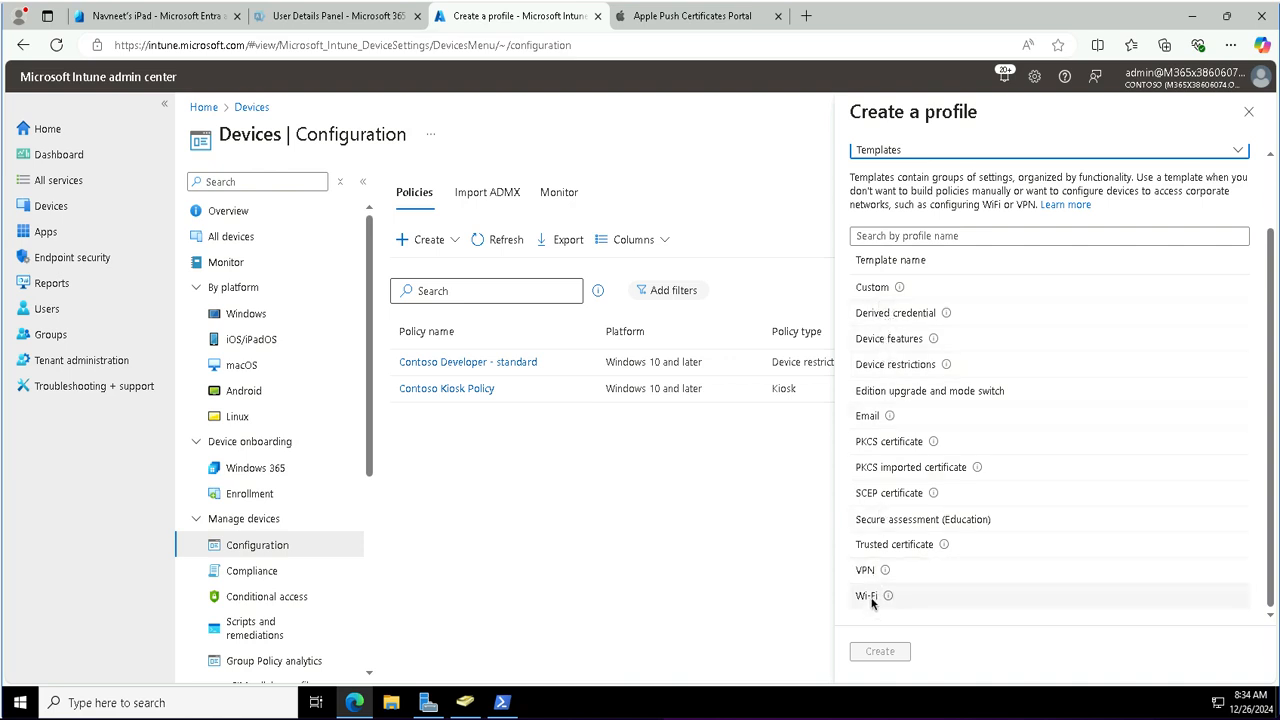
click(1244, 112)
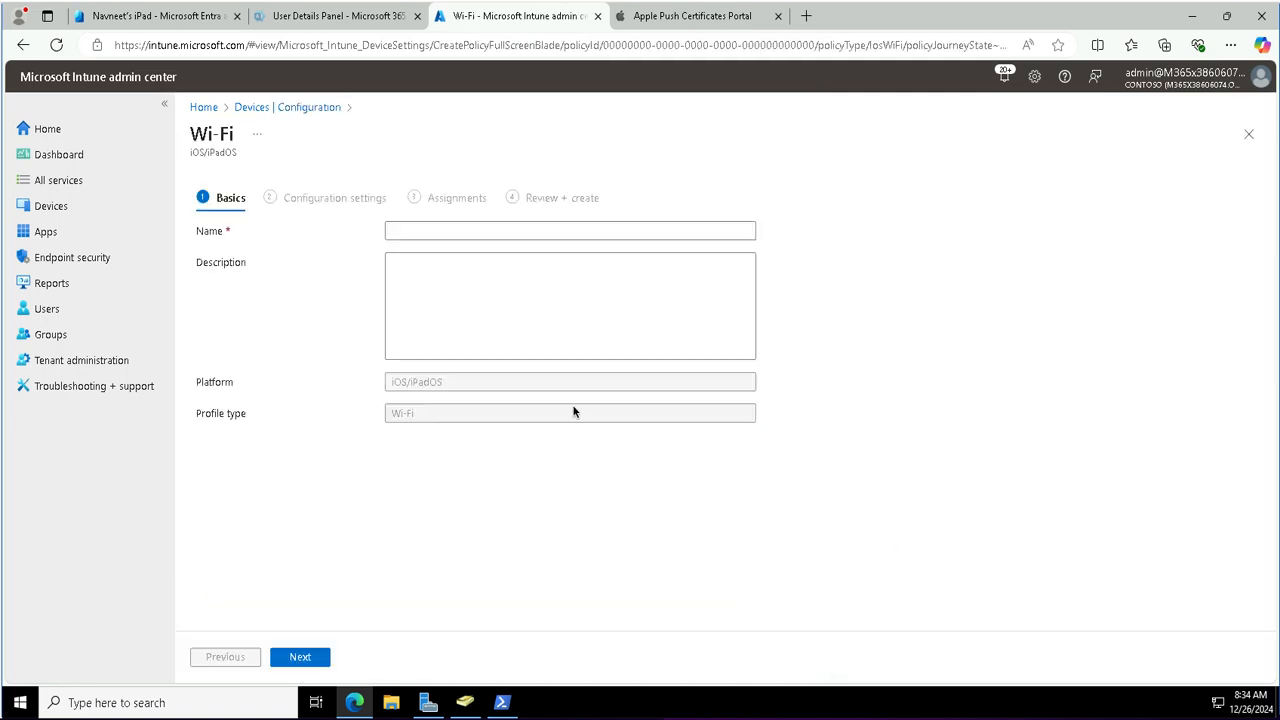
- Name the profile 'iOS/iPadOS Wi-Fi Policy' with description 'Wi-Fi settings for iOS/iPadOS Devices.'
click(572, 232)
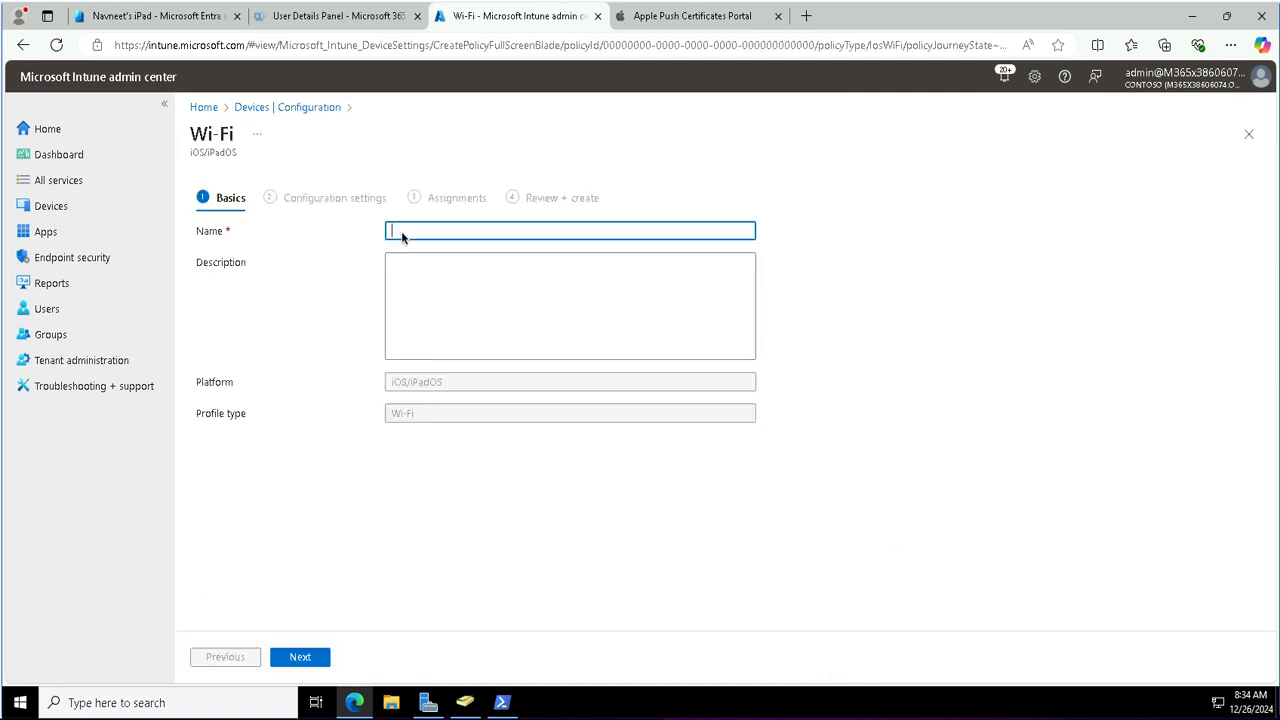
mouse_move(72, 256)
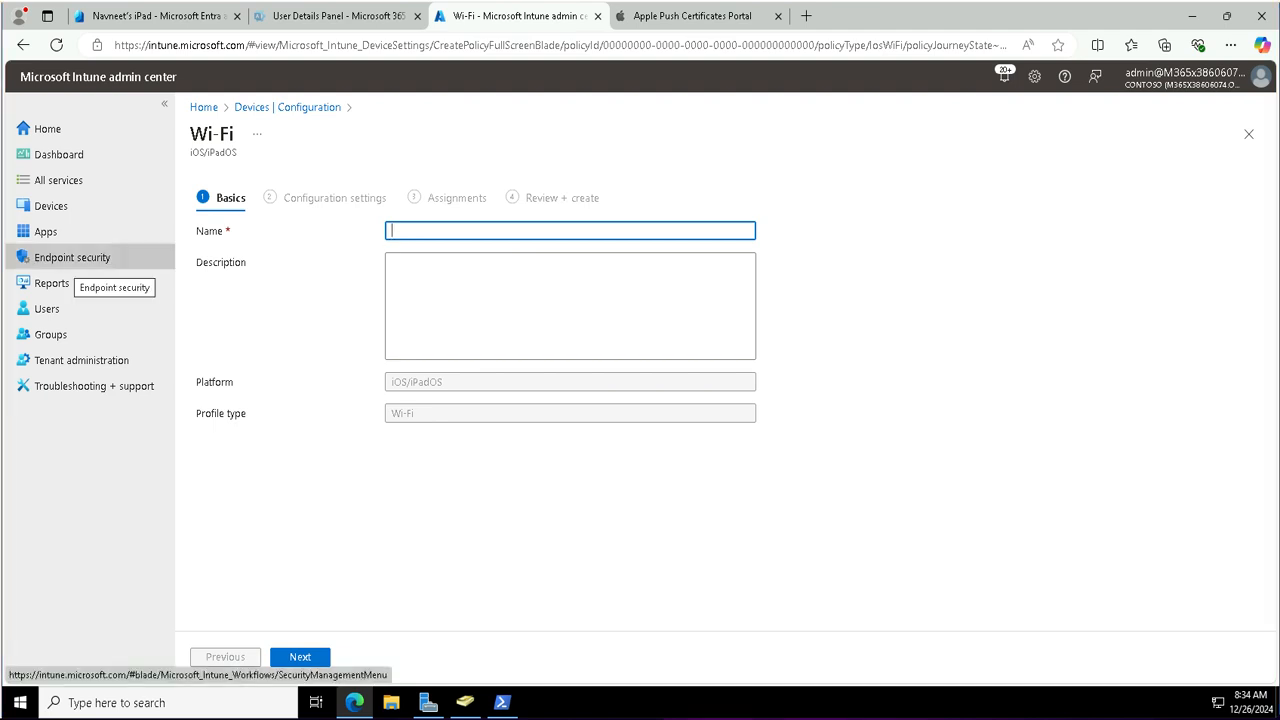
text(iOS/iPadOS Wi-Fi Policy)
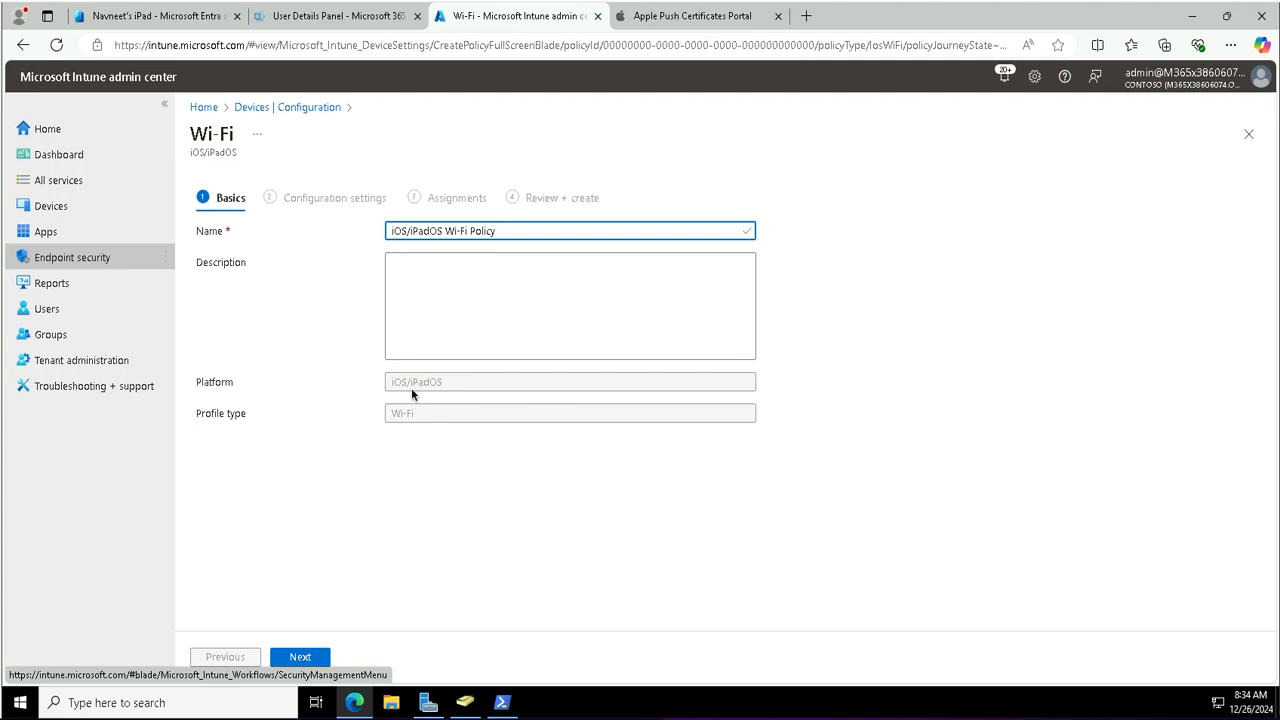
click(570, 304)
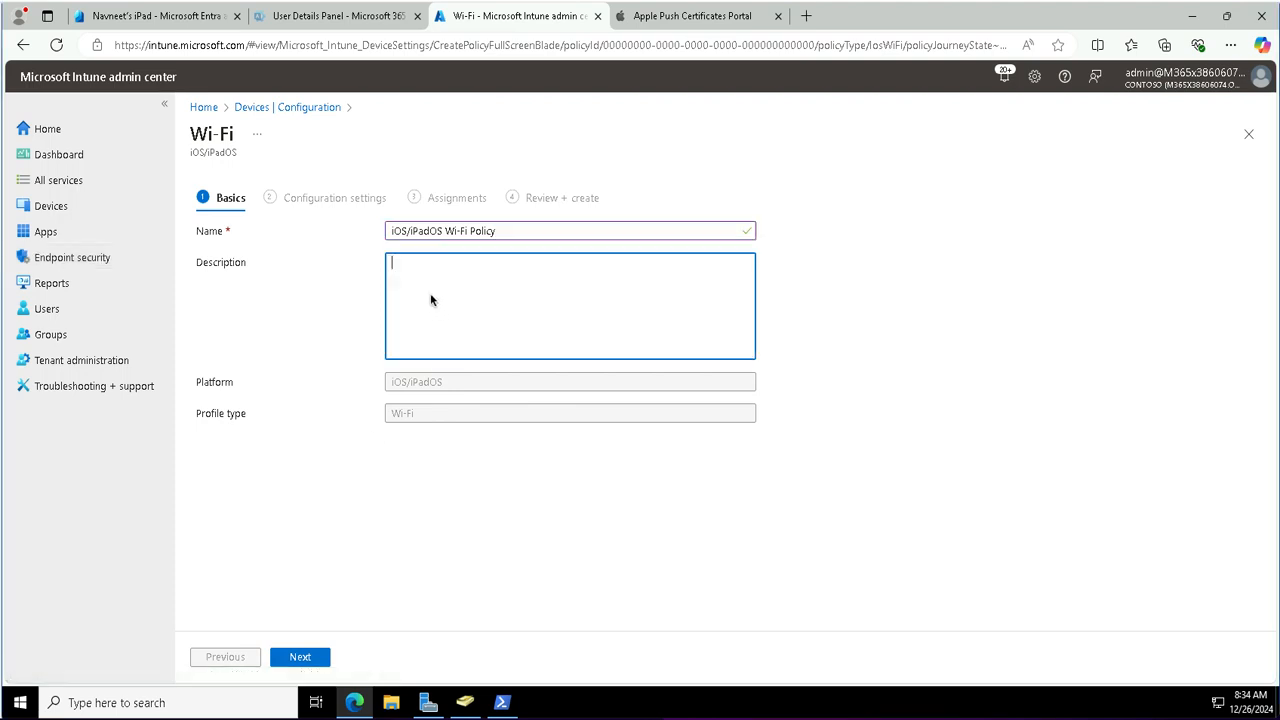
mouse_move(44, 232)
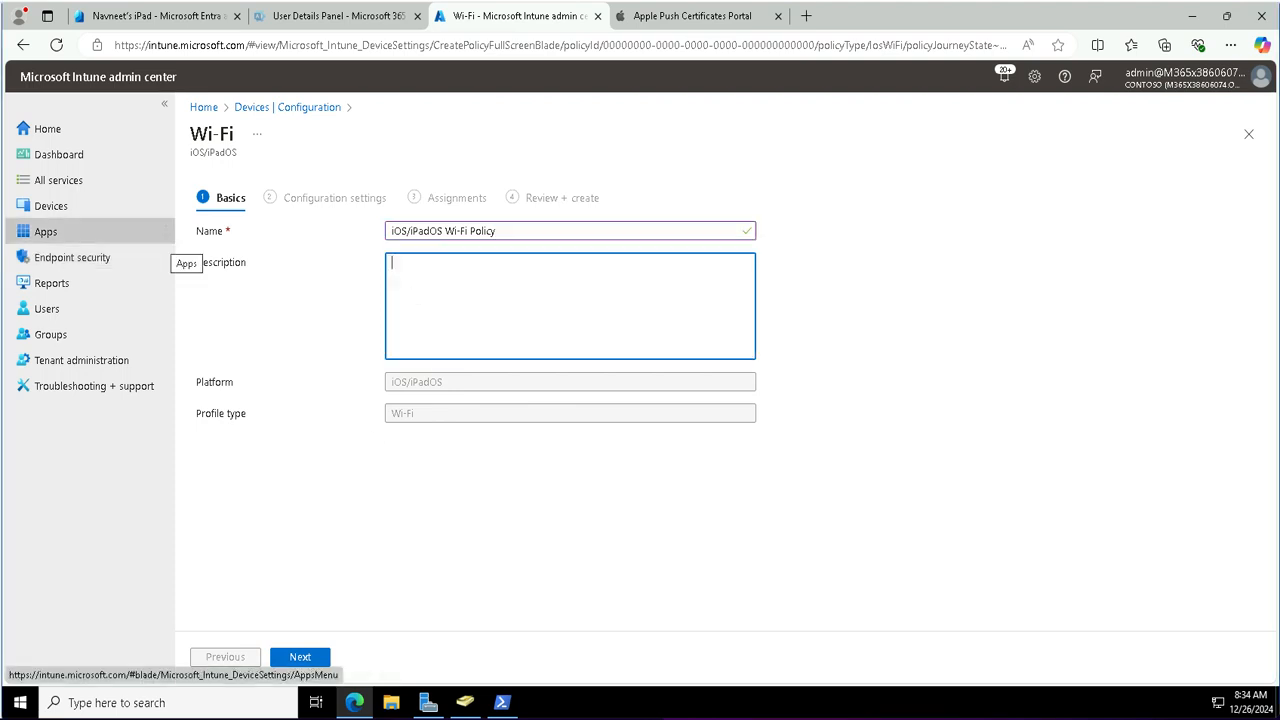
text(Wi-Fi settings)
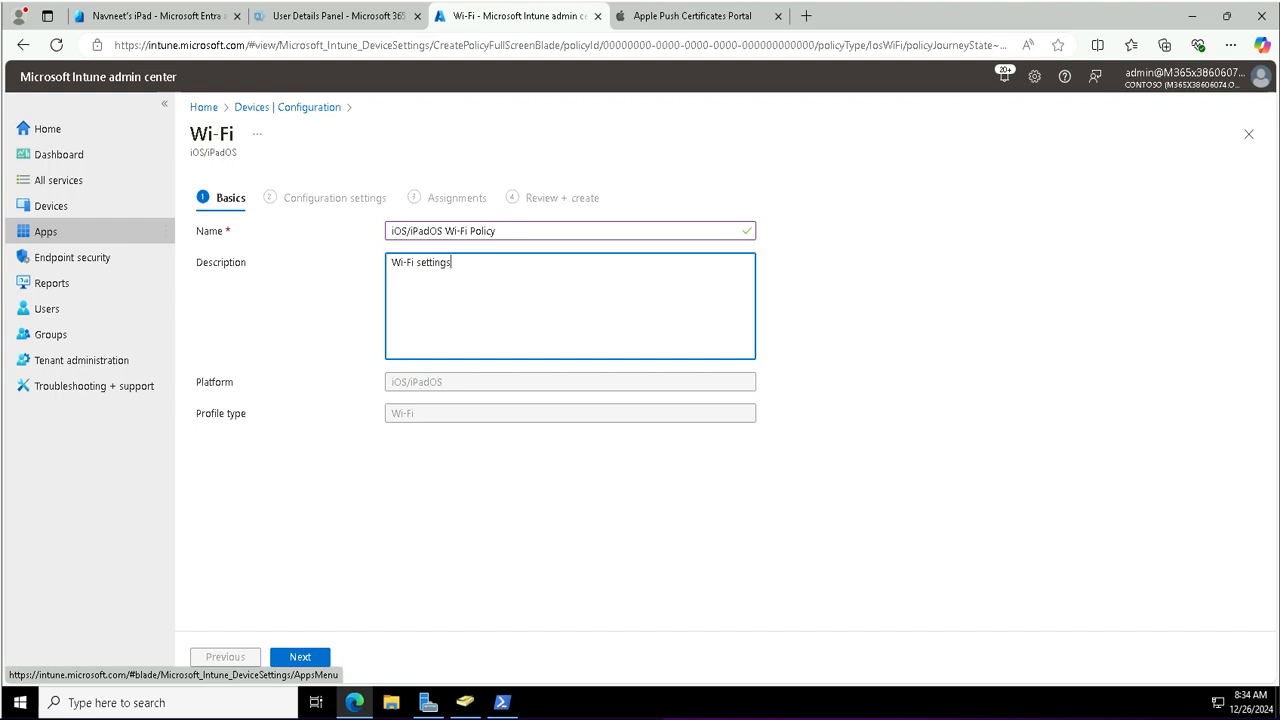
text(for iOS/iPadOS Devices.)
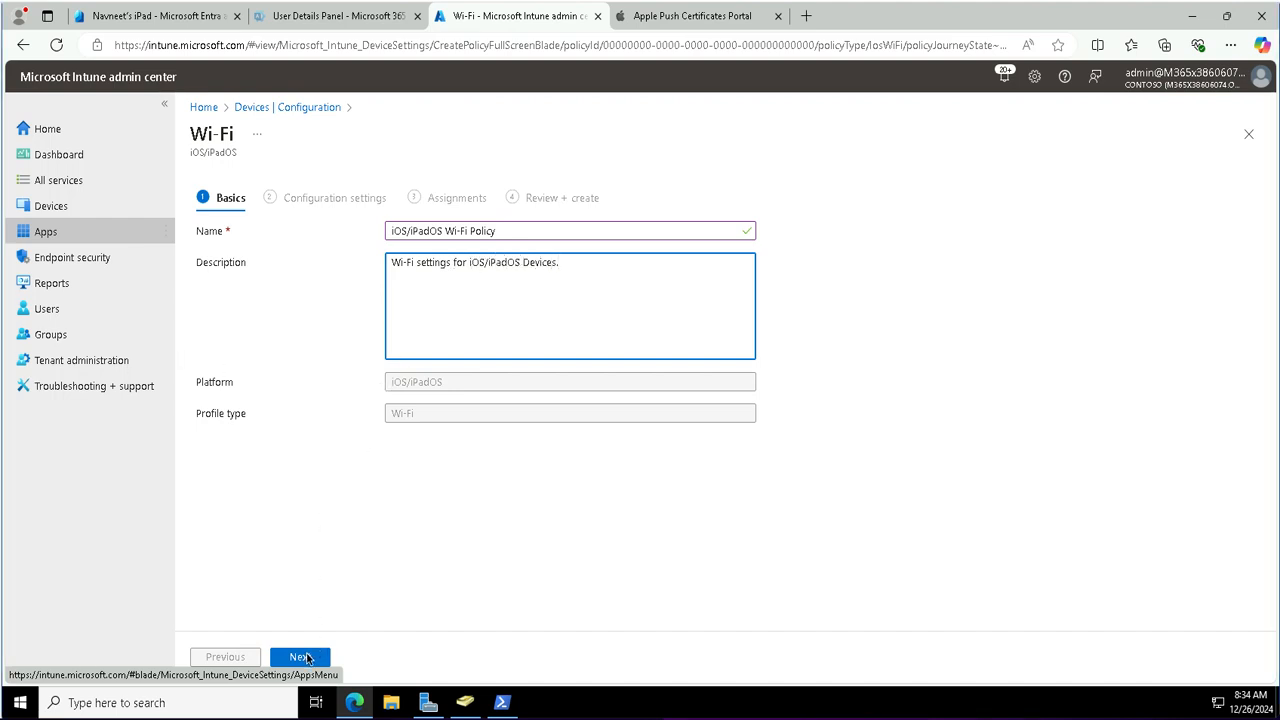
- Set Basic Wi-Fi network 'Contoso Wi-Fi', SSID 'MainOffice', with Connect automatically enabled
click(298, 656)
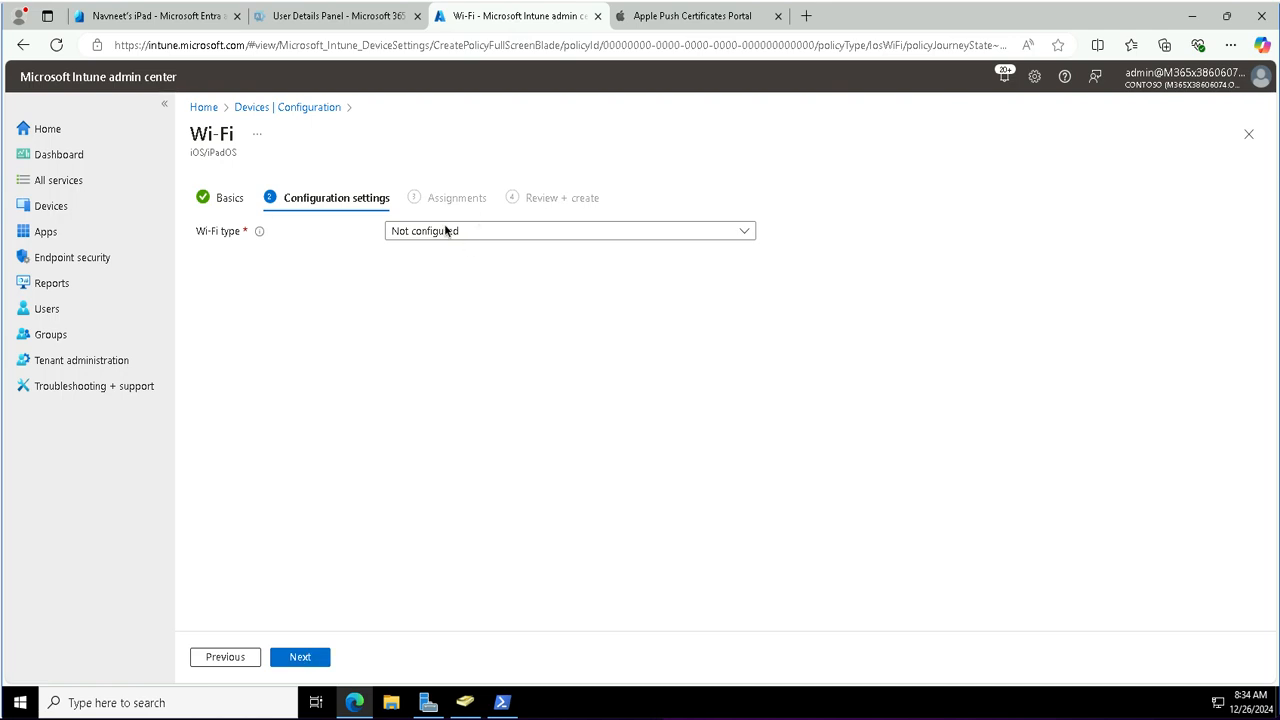
click(568, 230)
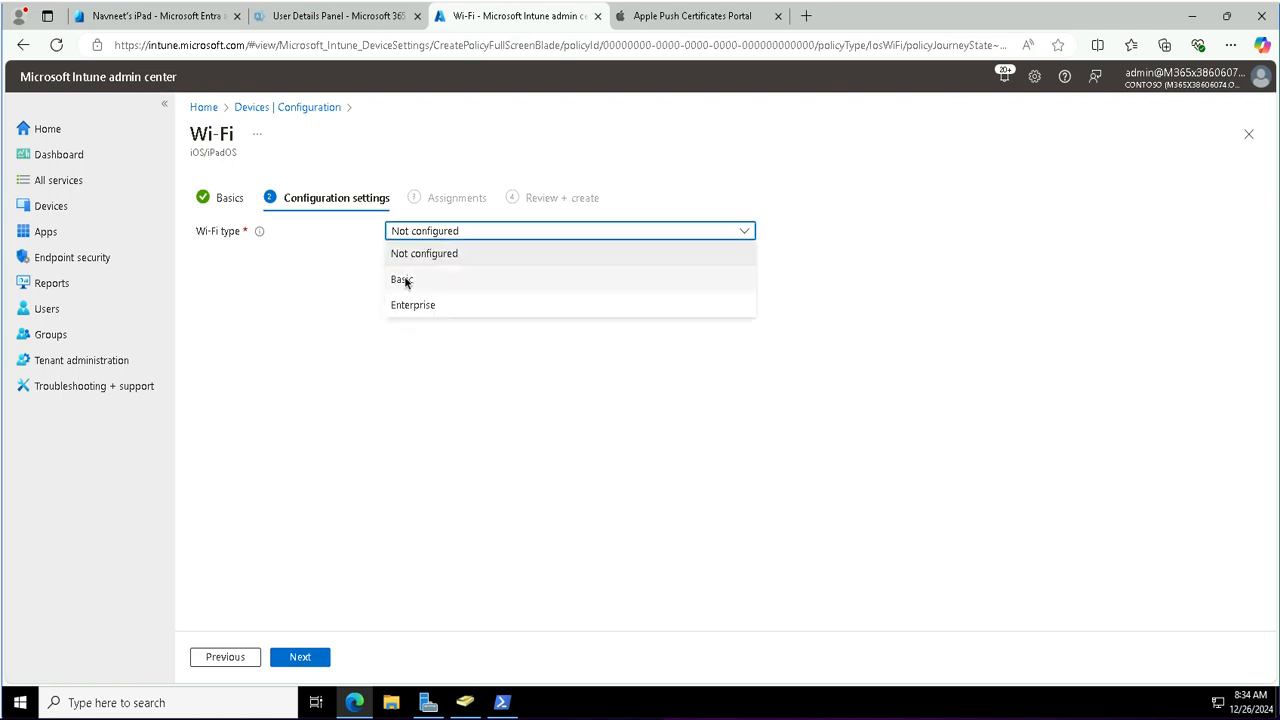
click(402, 280)
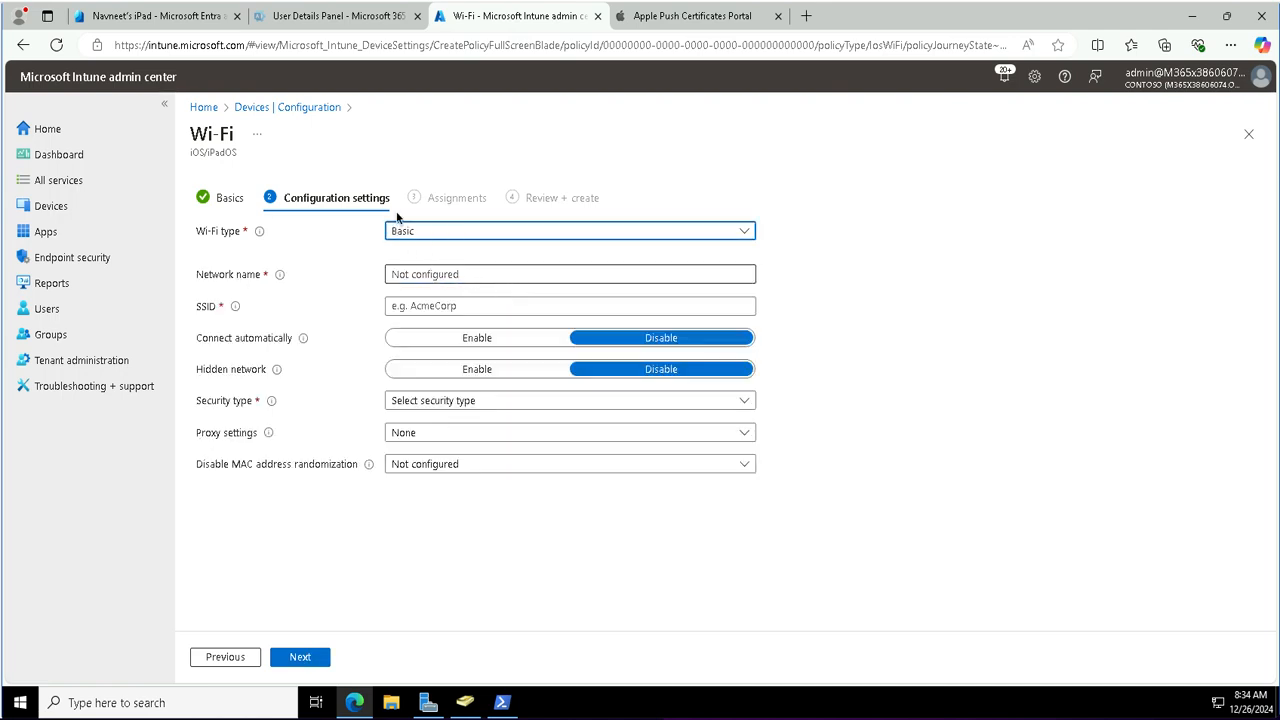
click(570, 274)
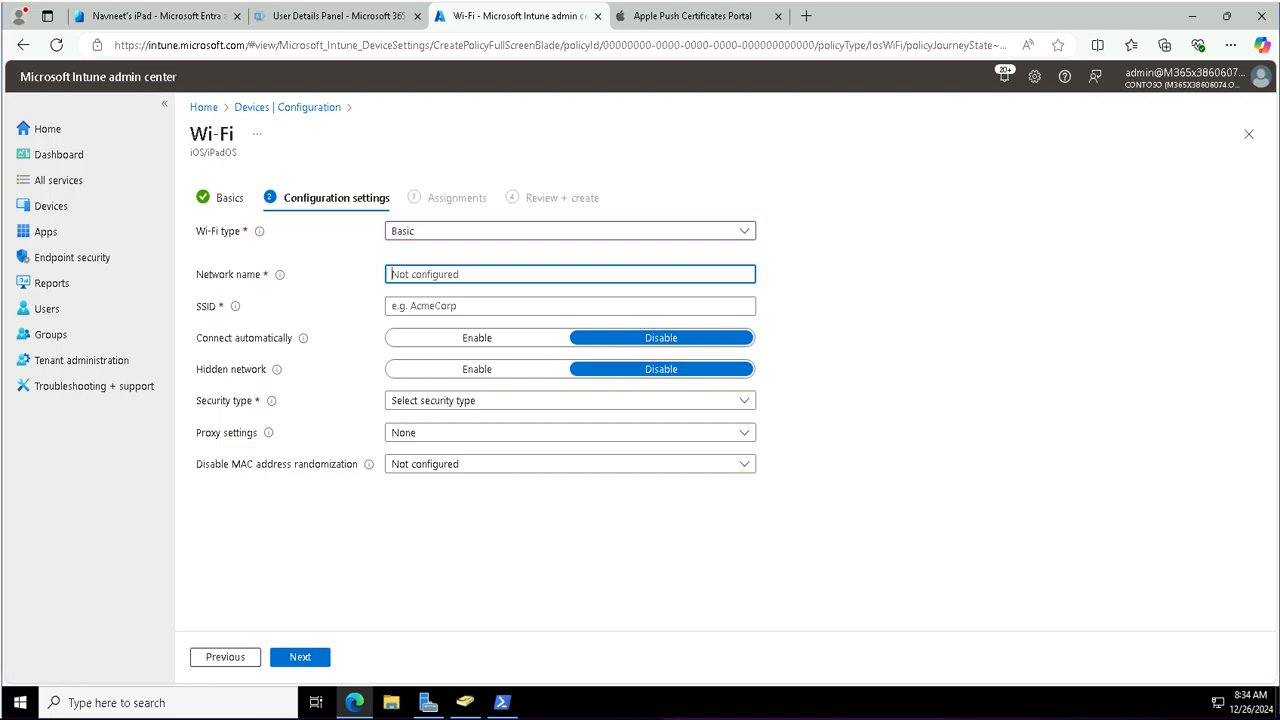
text(Contoso Wi-Fi)
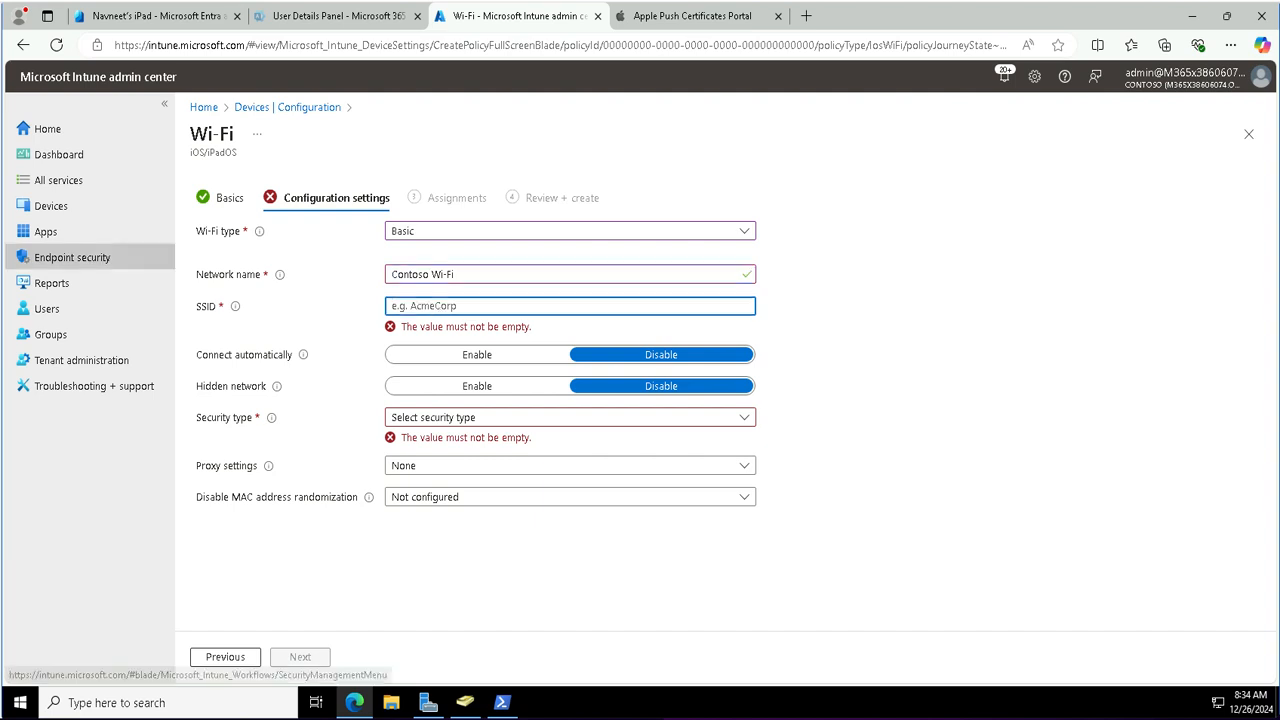
mouse_move(72, 256)
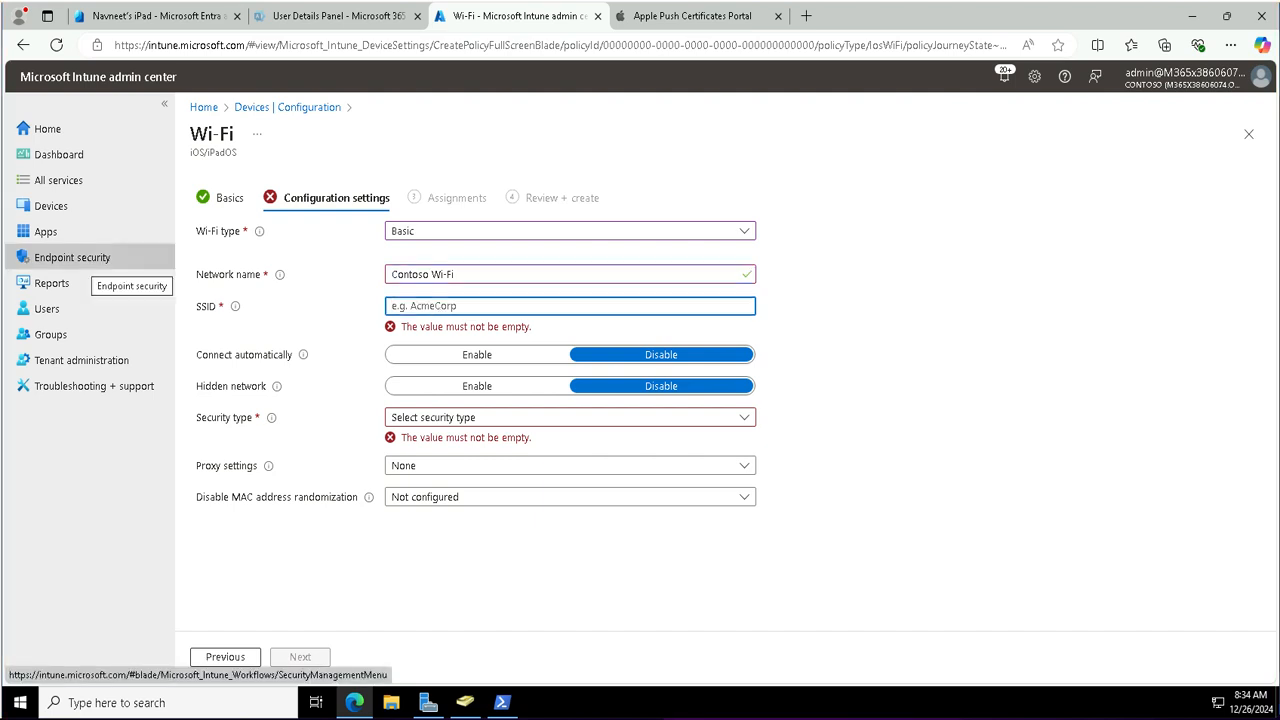
text(MainOffice)
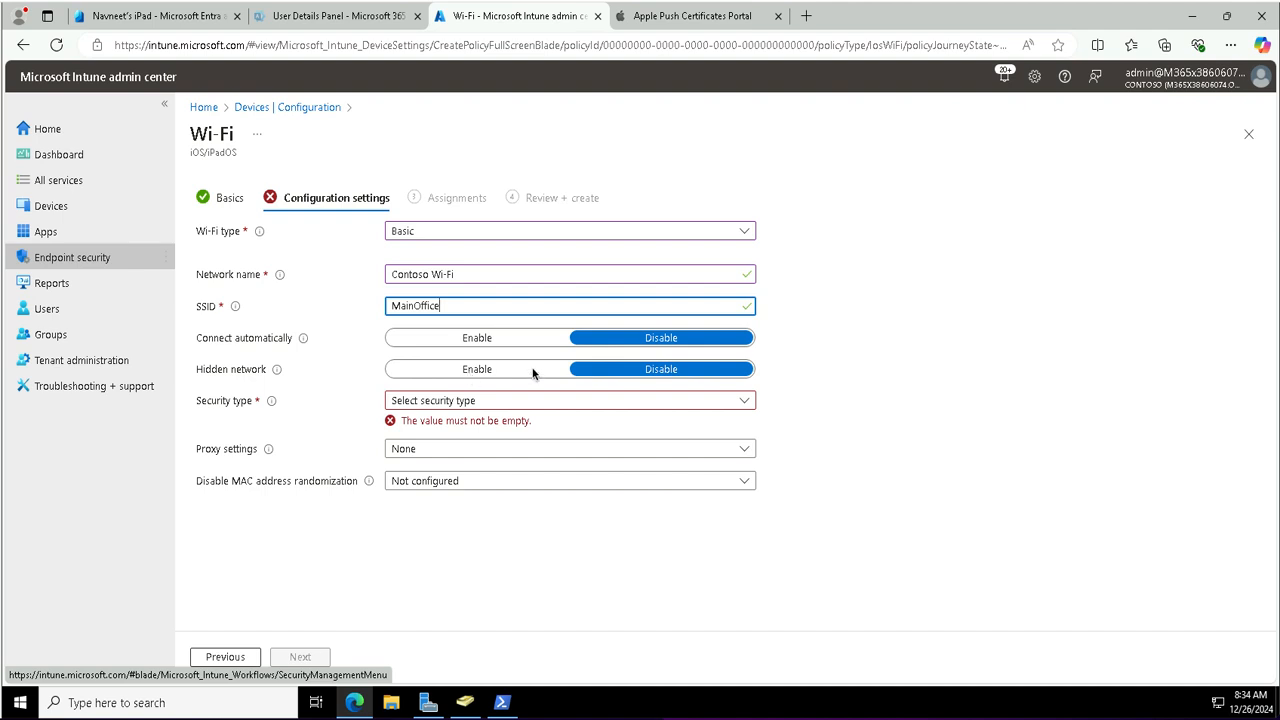
mouse_move(480, 336)
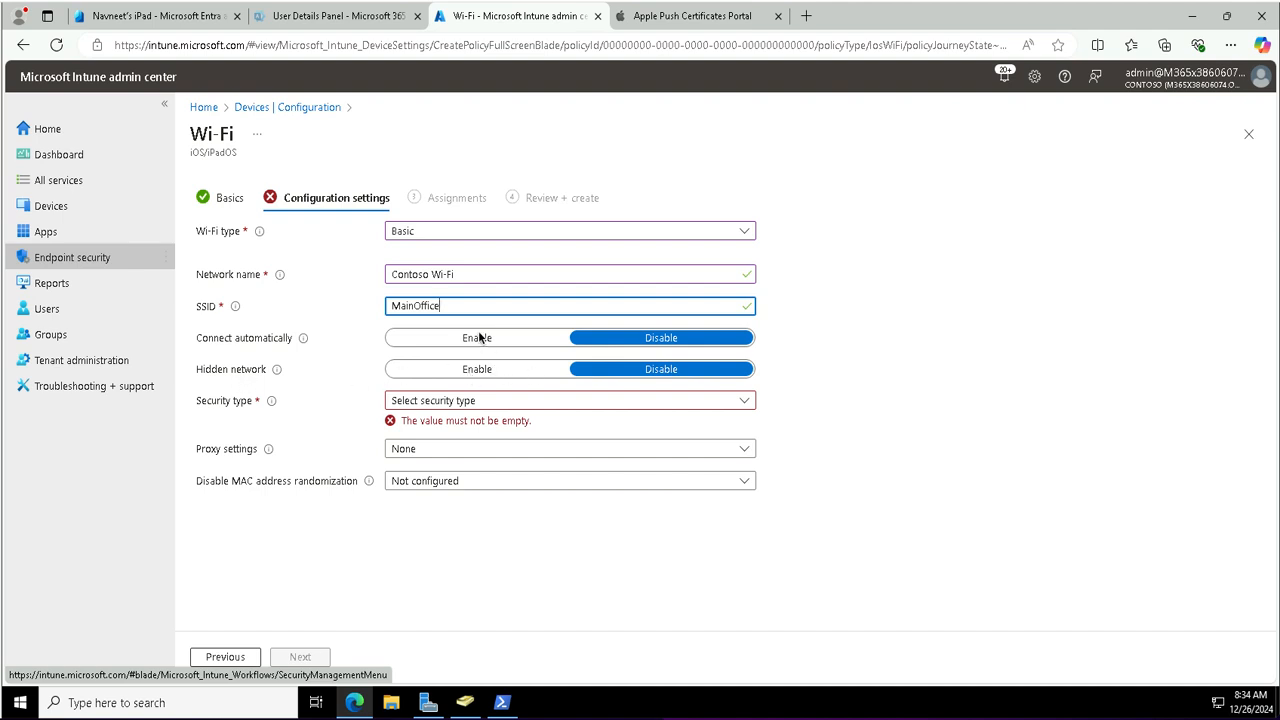
click(476, 336)
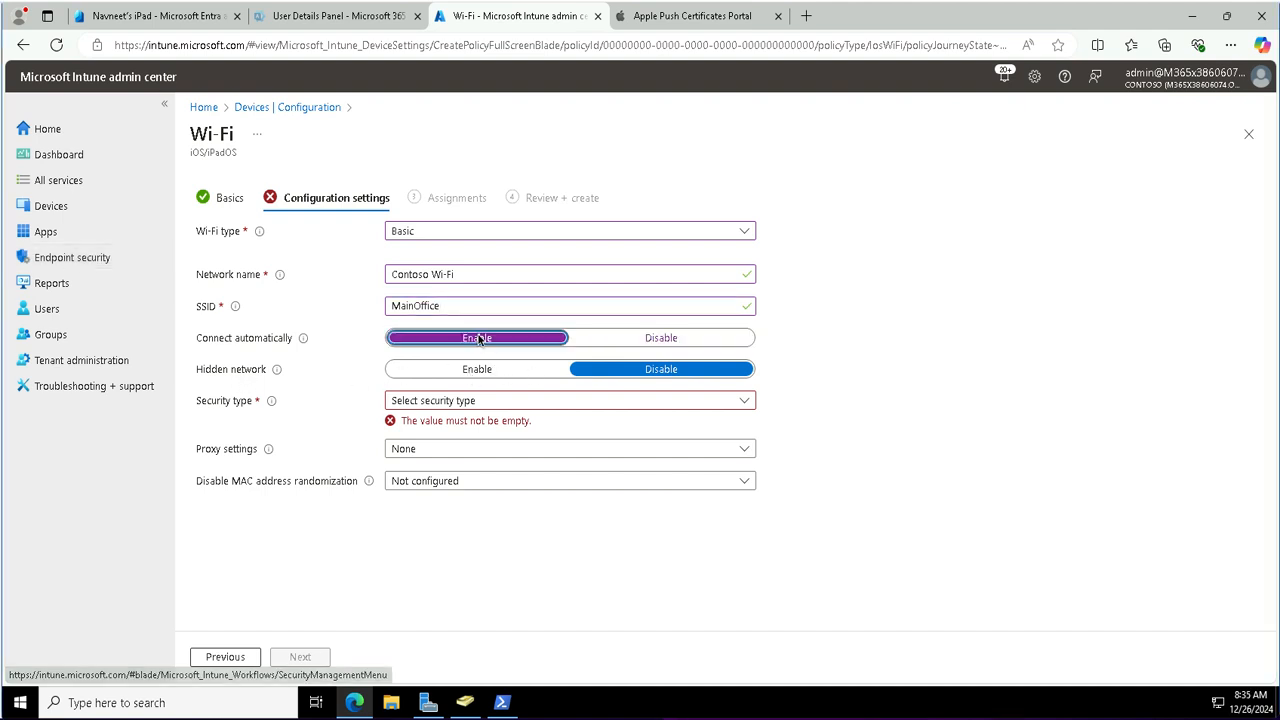
mouse_move(496, 360)
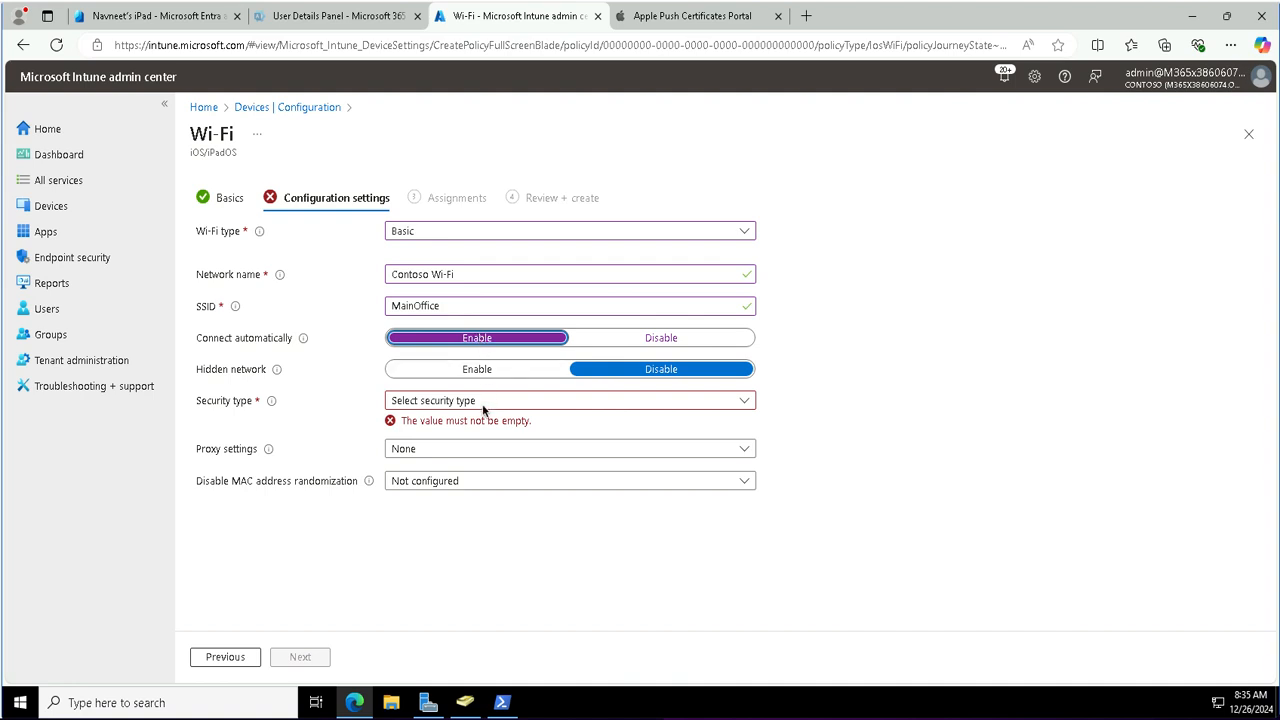
click(570, 400)
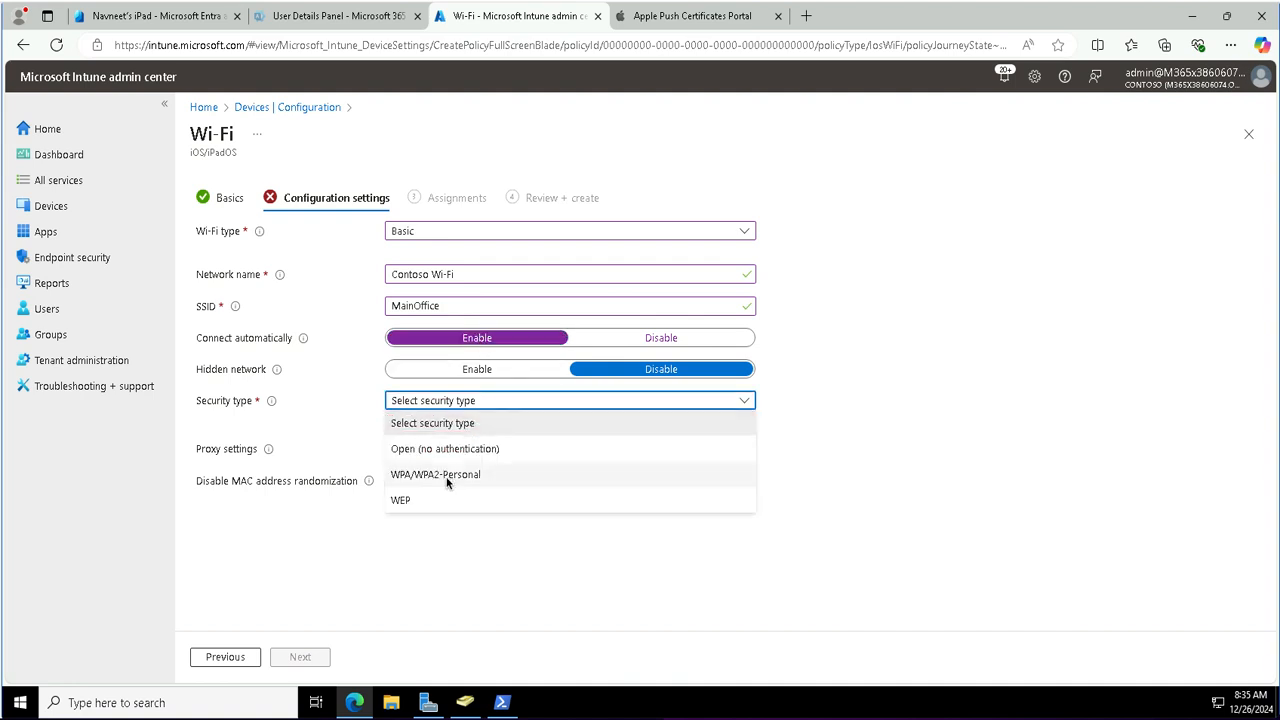
click(436, 474)
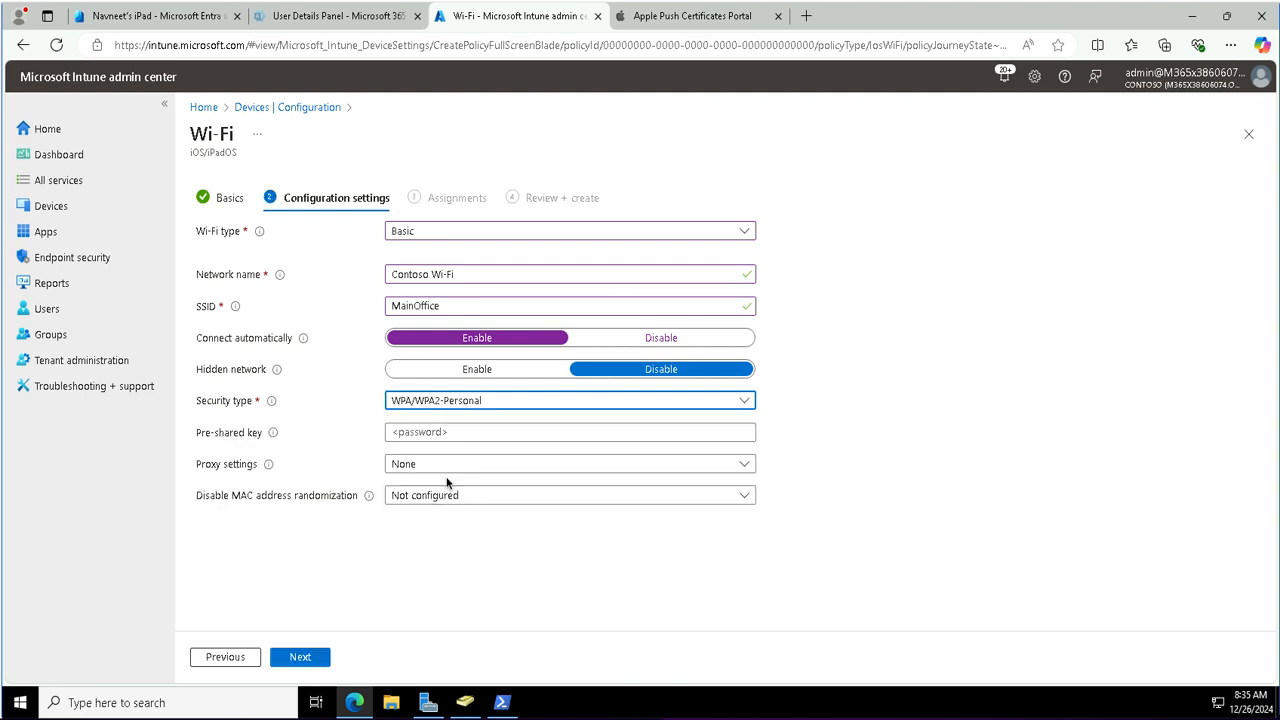
click(570, 432)
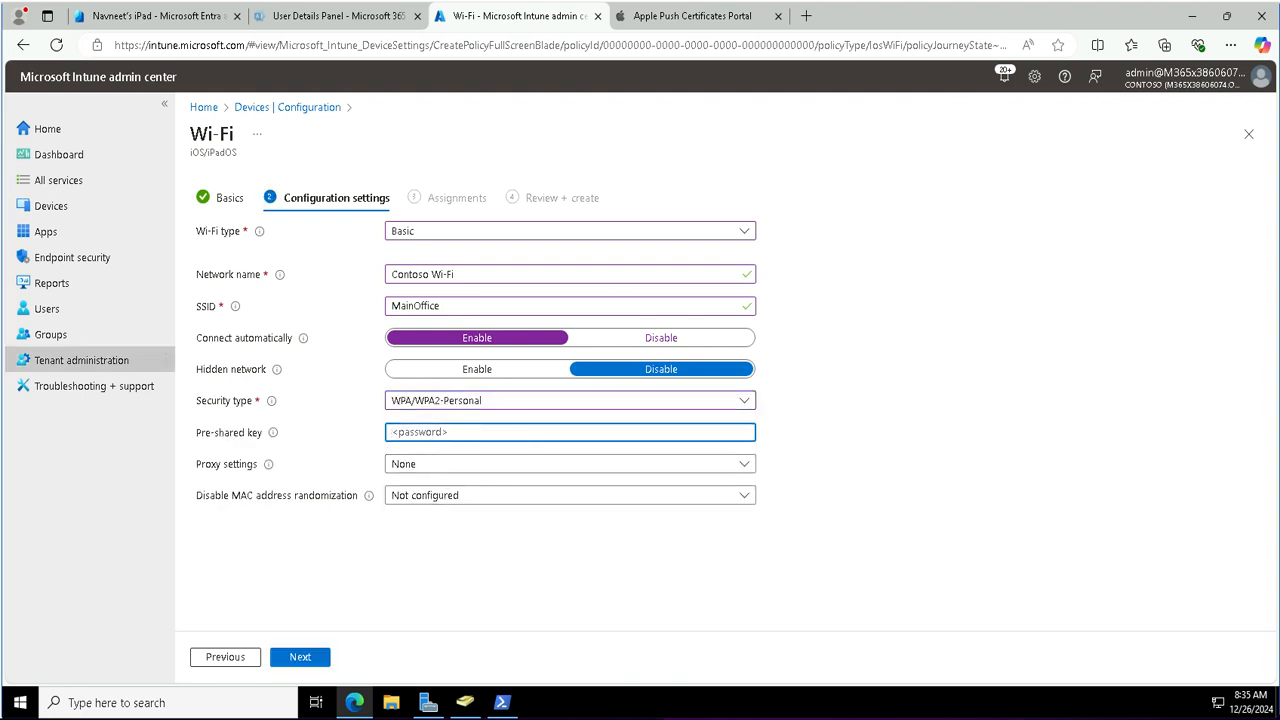
mouse_move(82, 360)
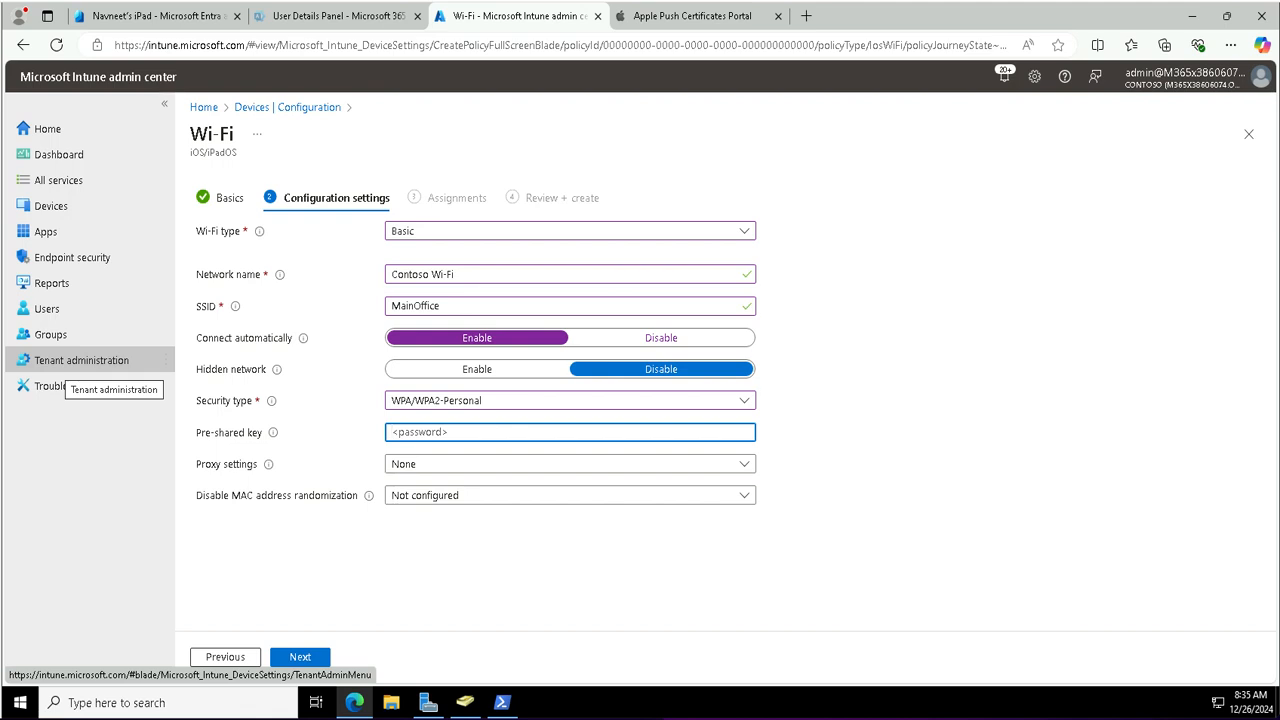
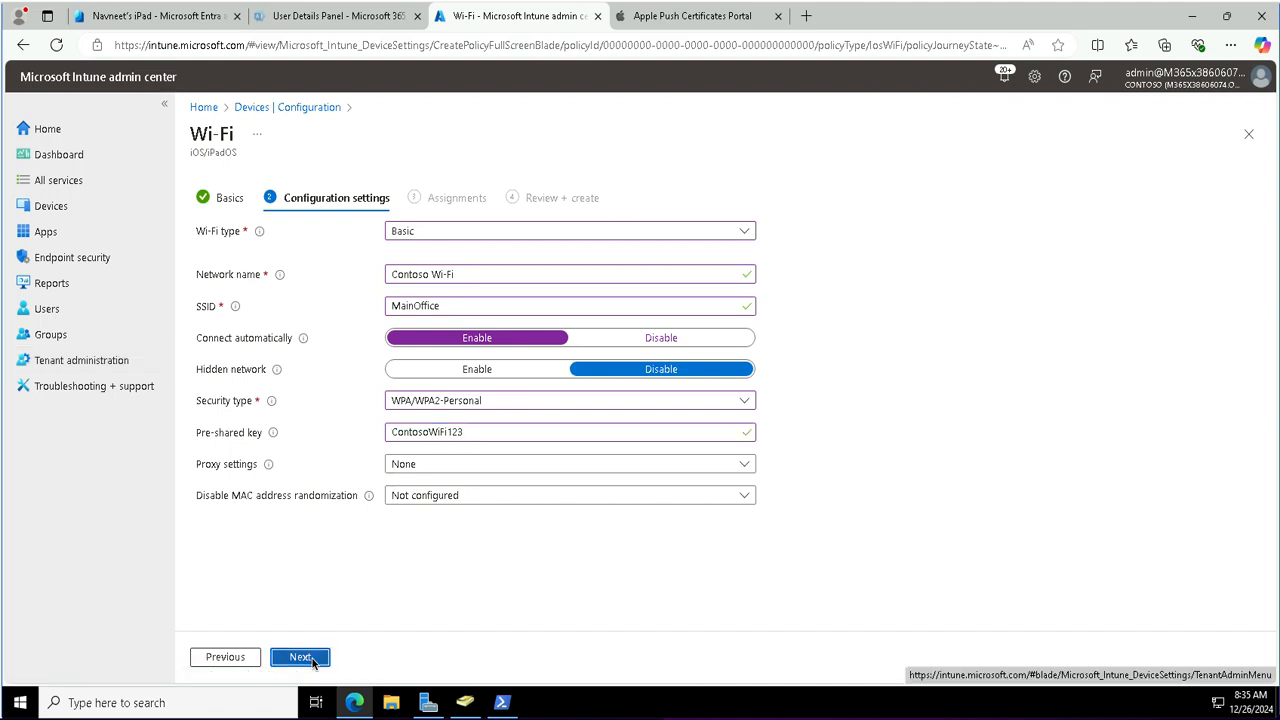
- Include the iOS_iPadOS Devices group in assignments and proceed to review
click(300, 656)
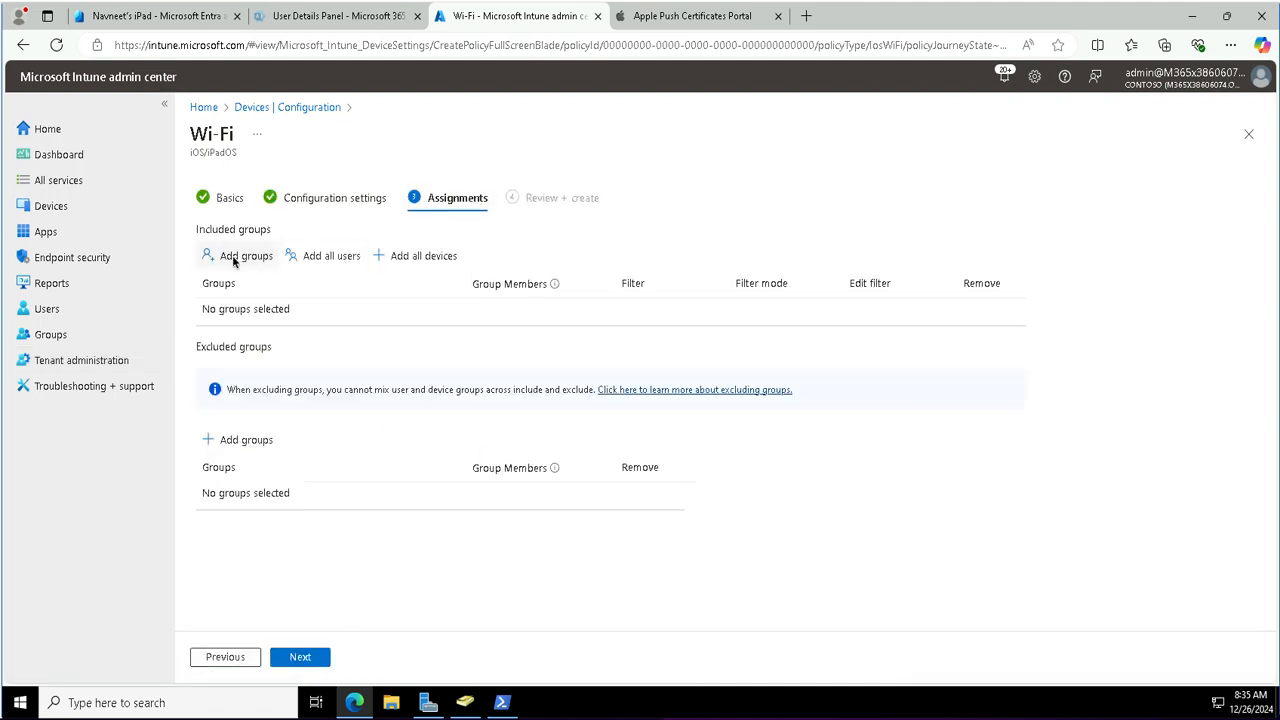
click(244, 256)
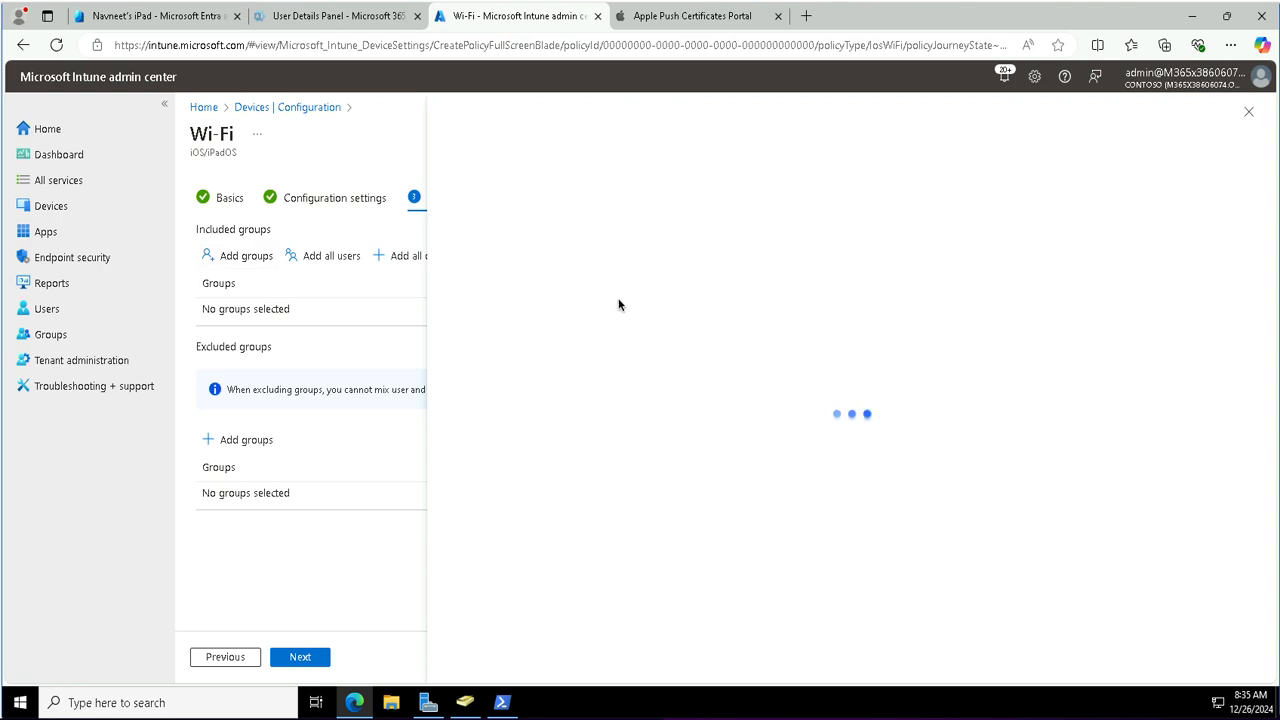
click(244, 256)
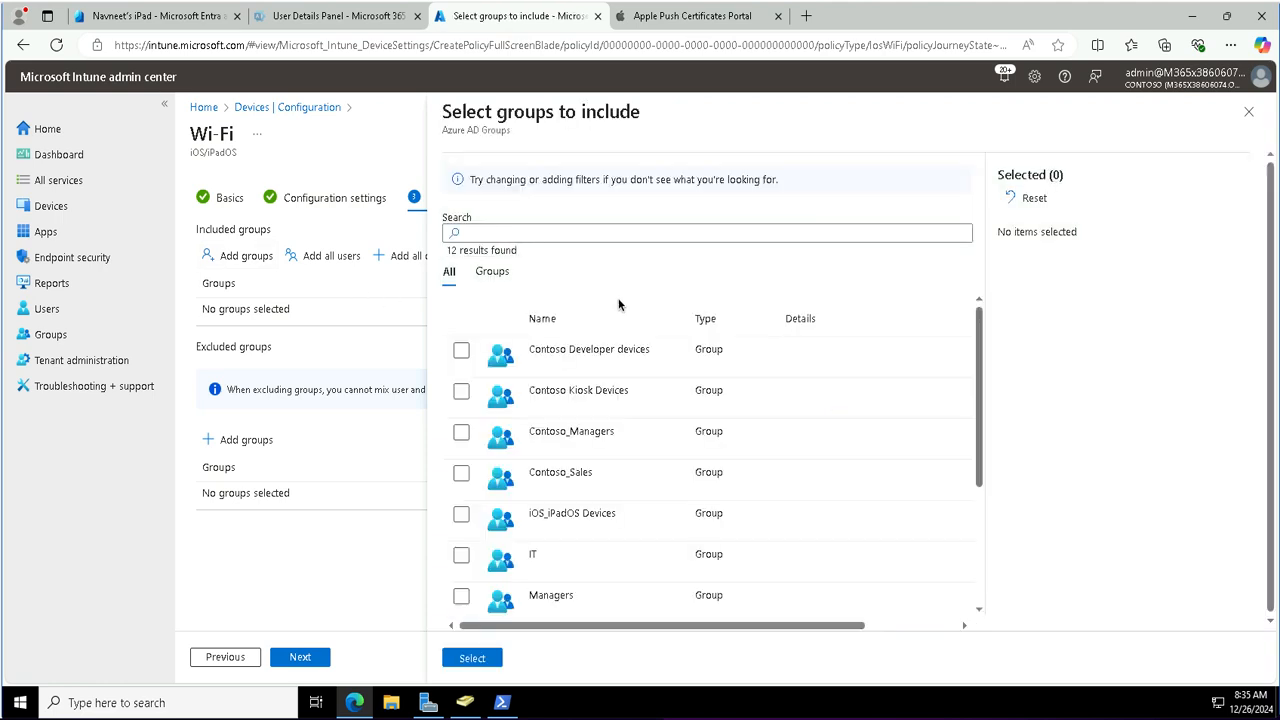
click(460, 514)
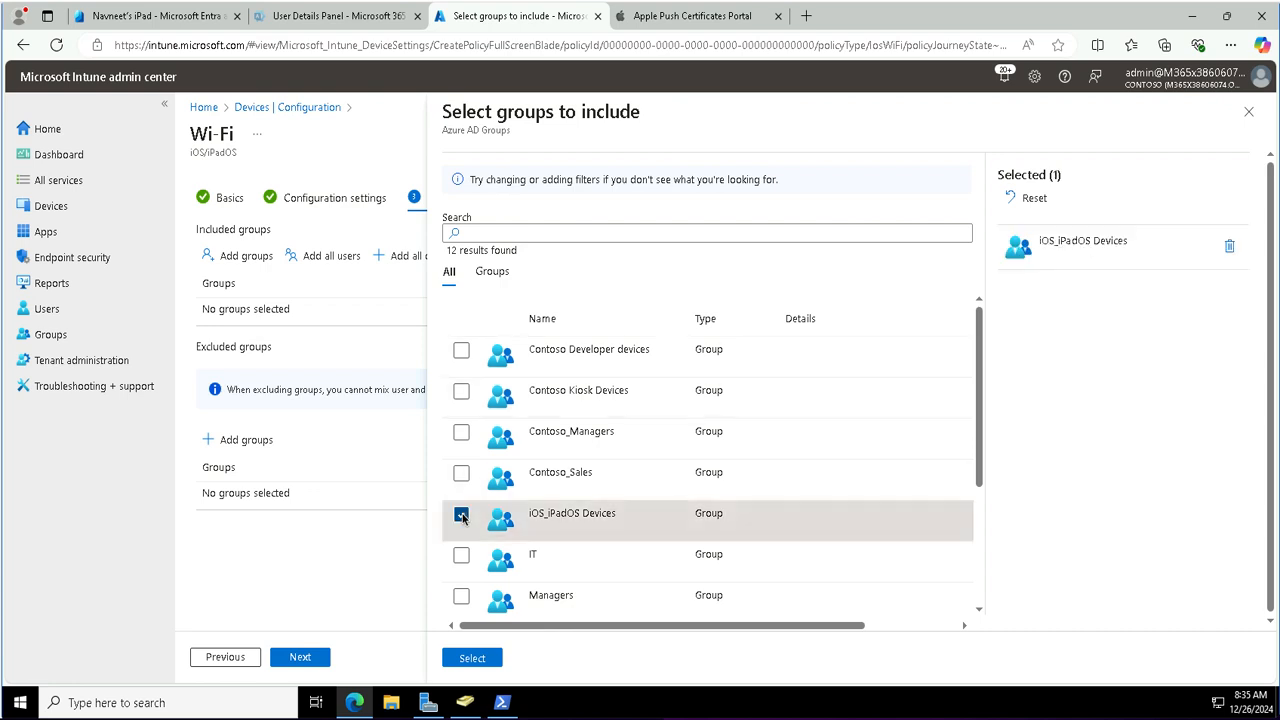
click(472, 656)
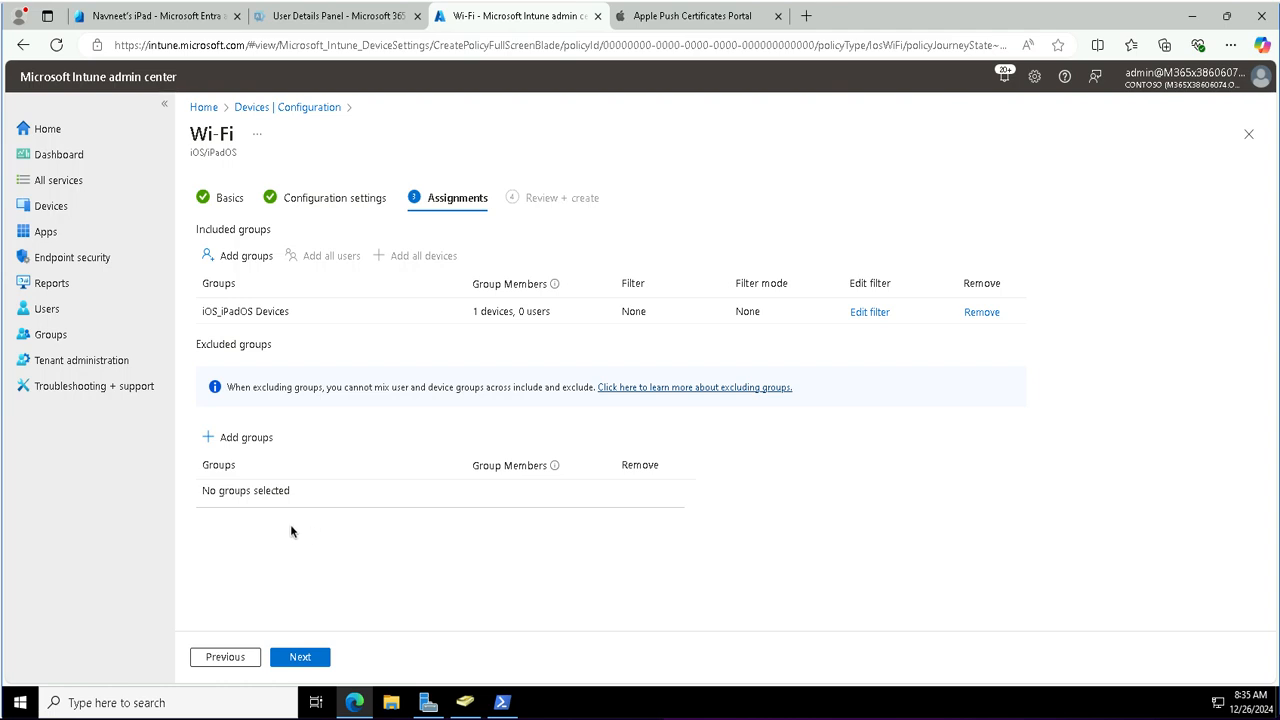
click(300, 656)
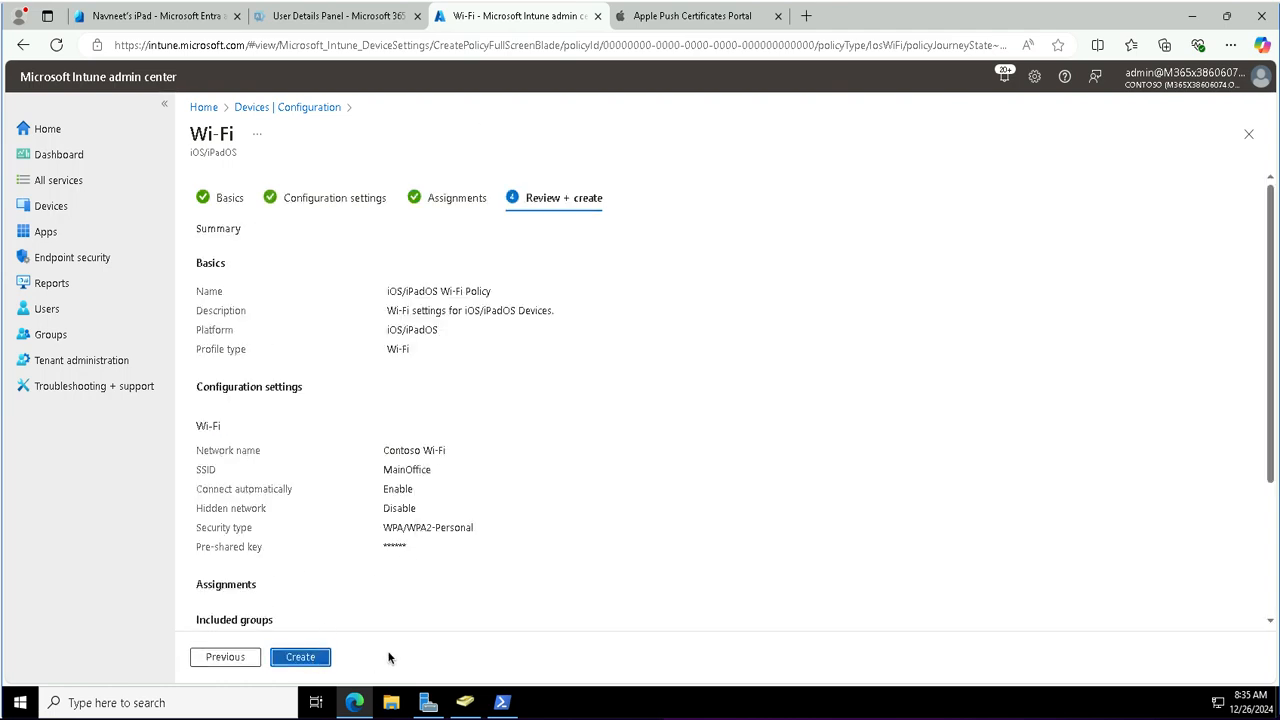
- Create the iOS/iPadOS Wi-Fi Policy profile and dismiss the created notification
click(300, 656)
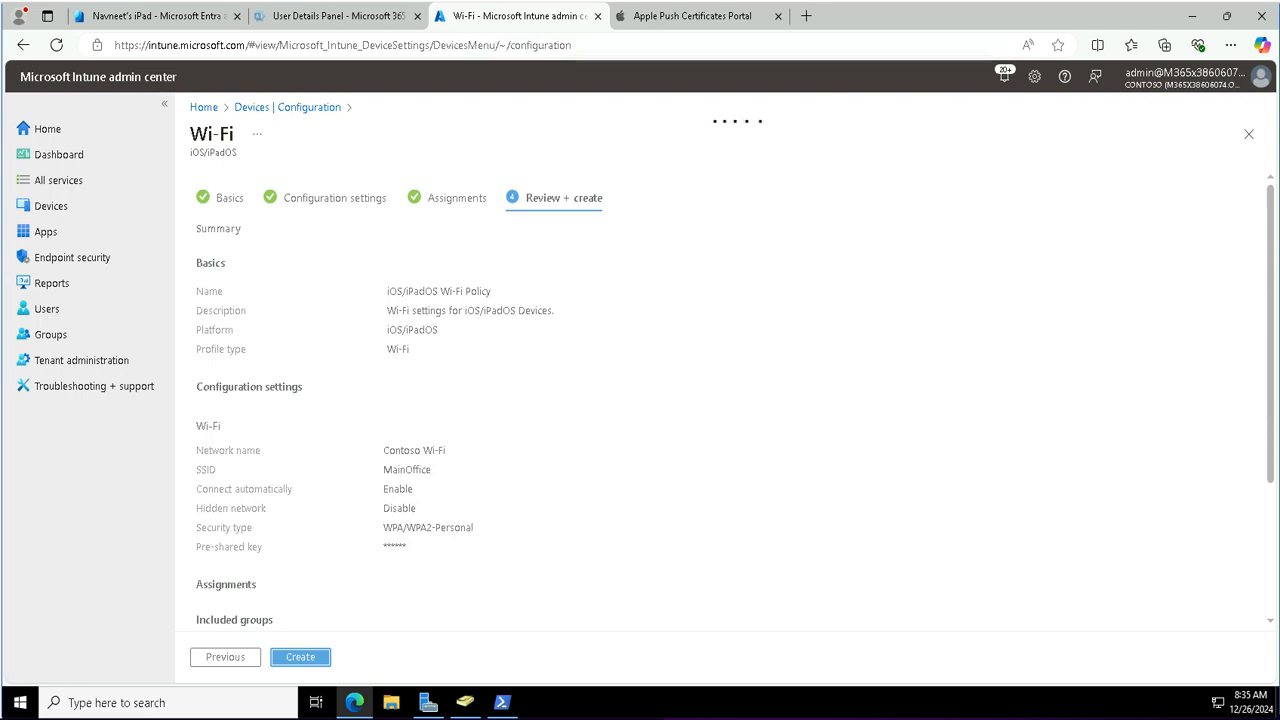
click(300, 656)
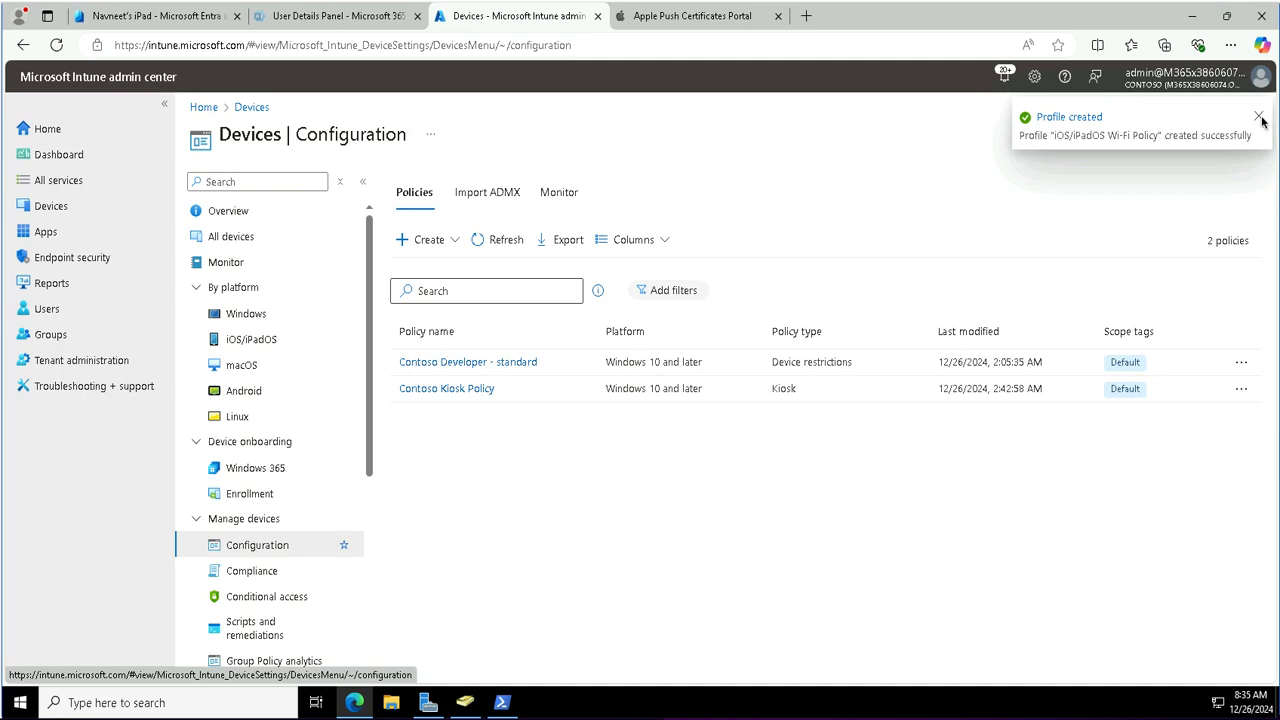
click(1260, 118)
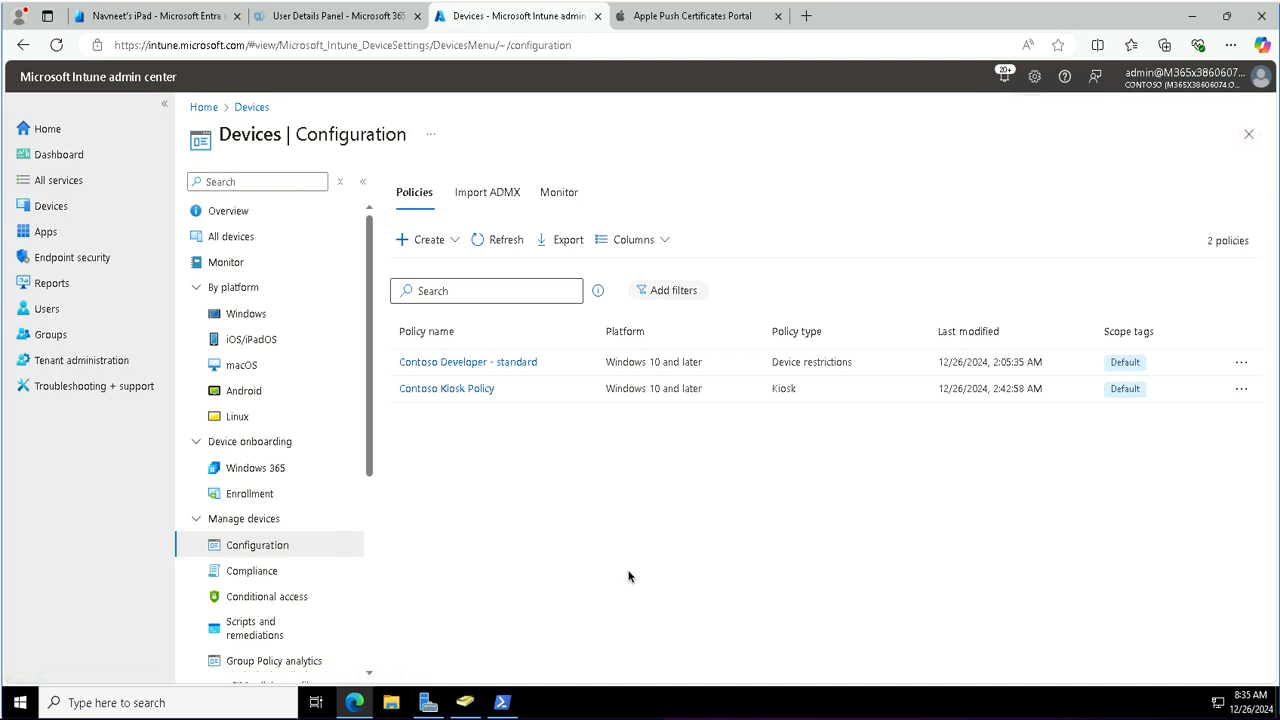